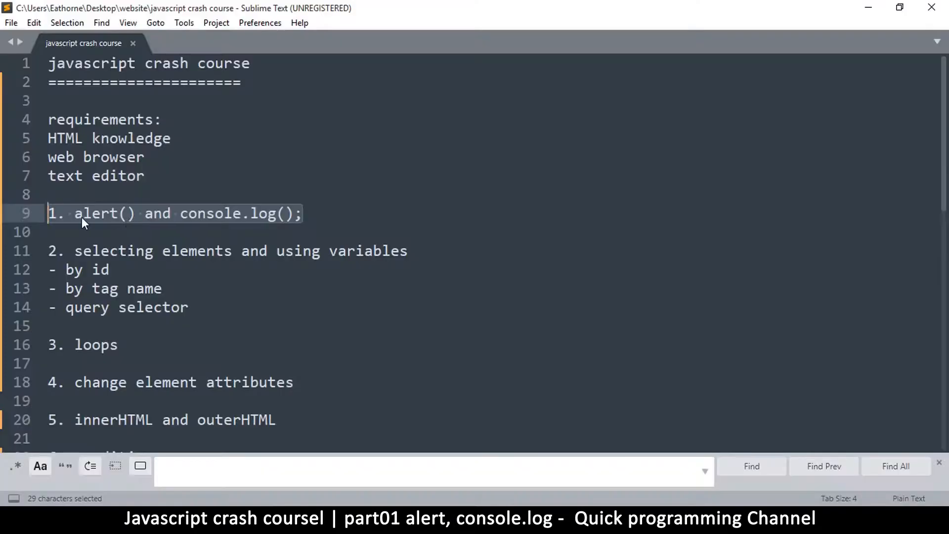
- Select, then deselect, the alert() and console.log() topic line in the crash course notes
left_click(54, 213)
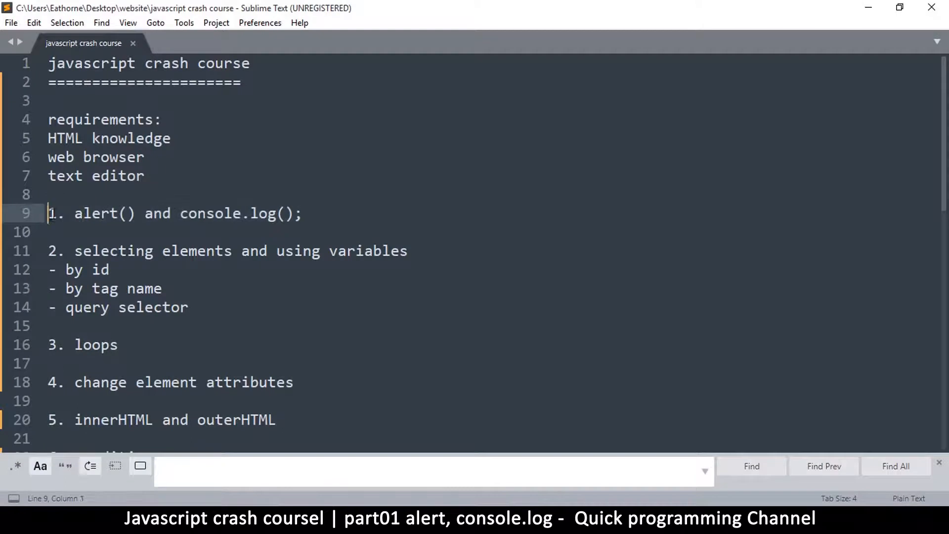
left_click_drag(50, 214, 301, 213)
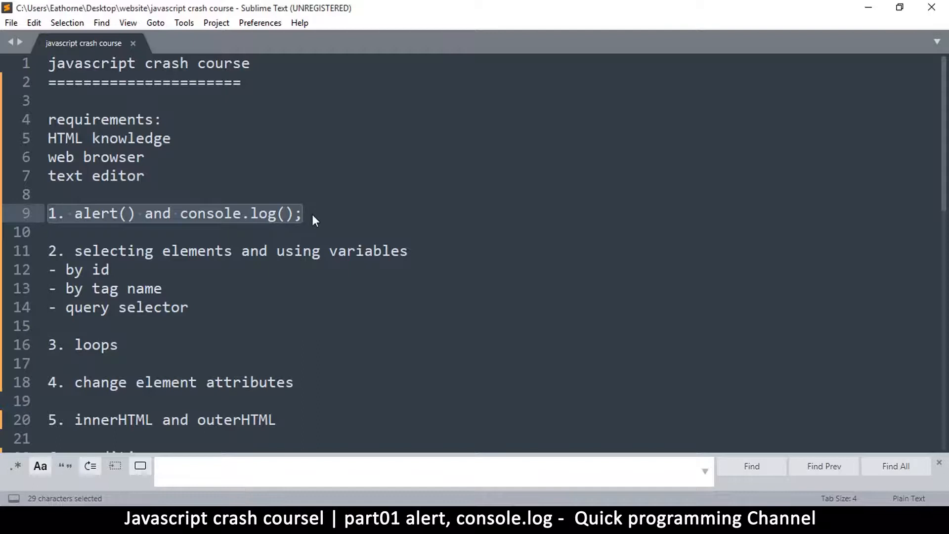
mouse_move(228, 144)
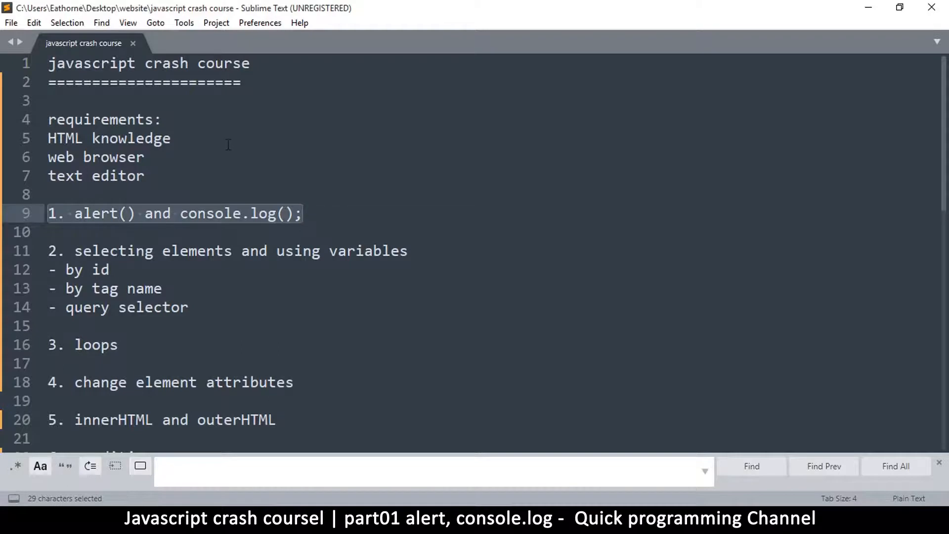
left_click(172, 138)
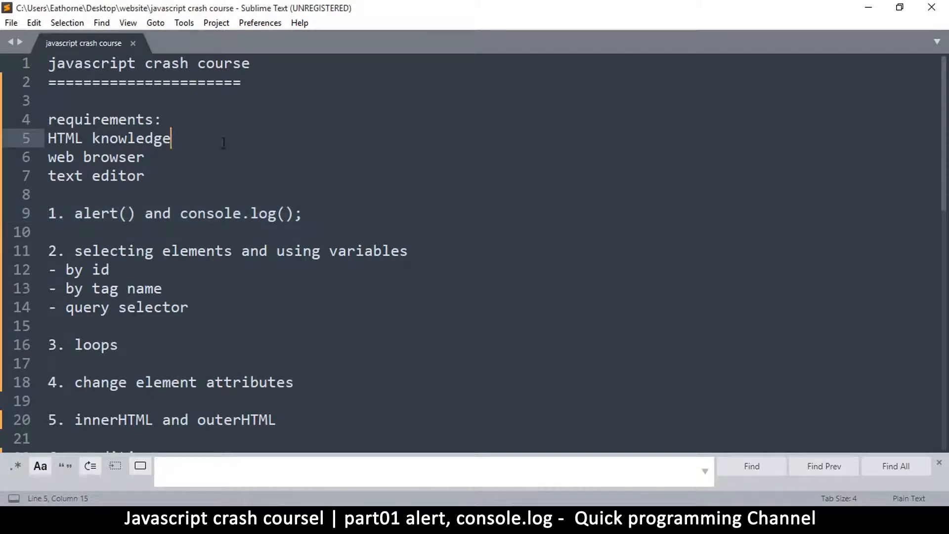
mouse_move(222, 172)
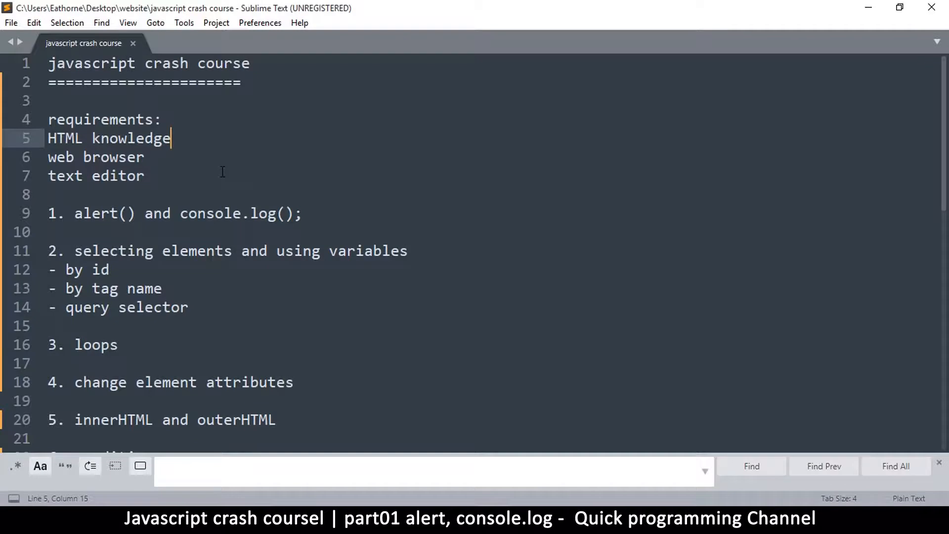
mouse_move(103, 51)
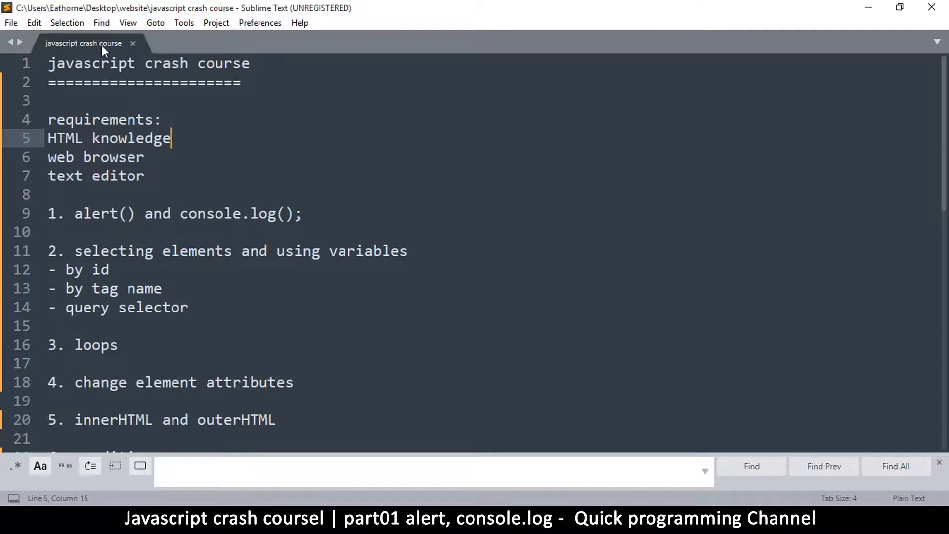
- Create a new file and save it as index.html in the website folder
left_click(10, 22)
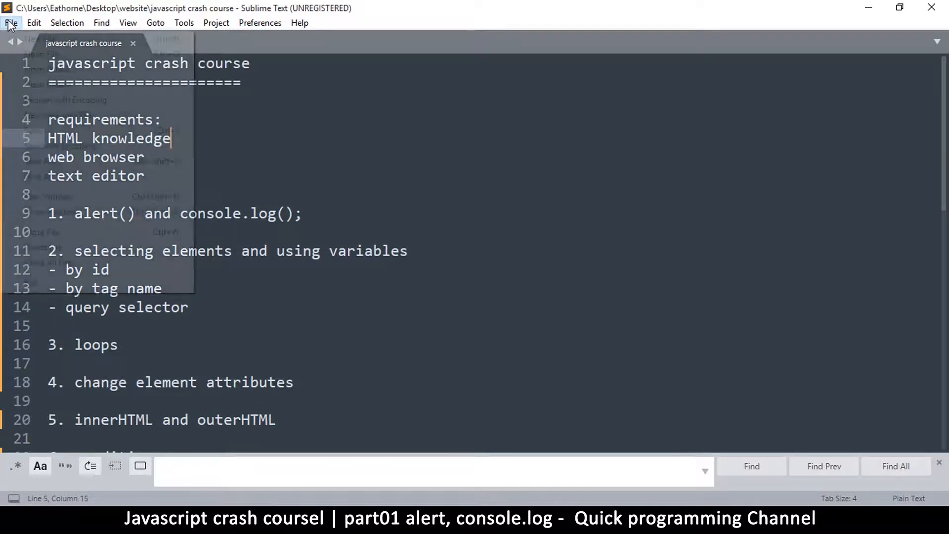
left_click(10, 22)
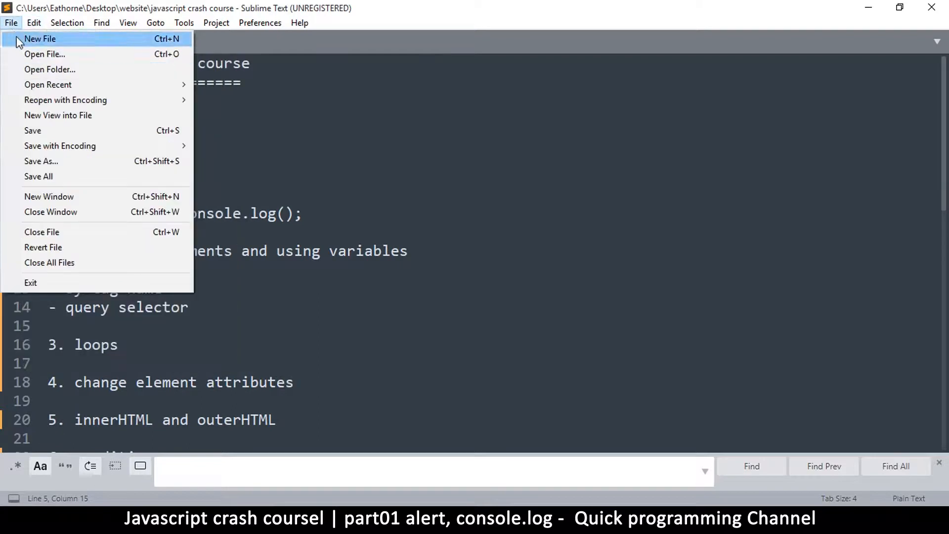
left_click(40, 39)
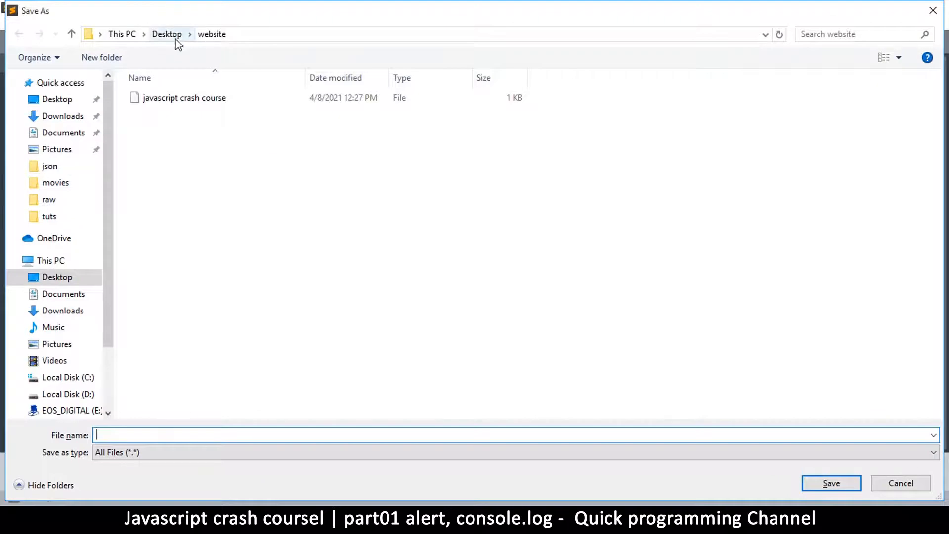
mouse_move(205, 48)
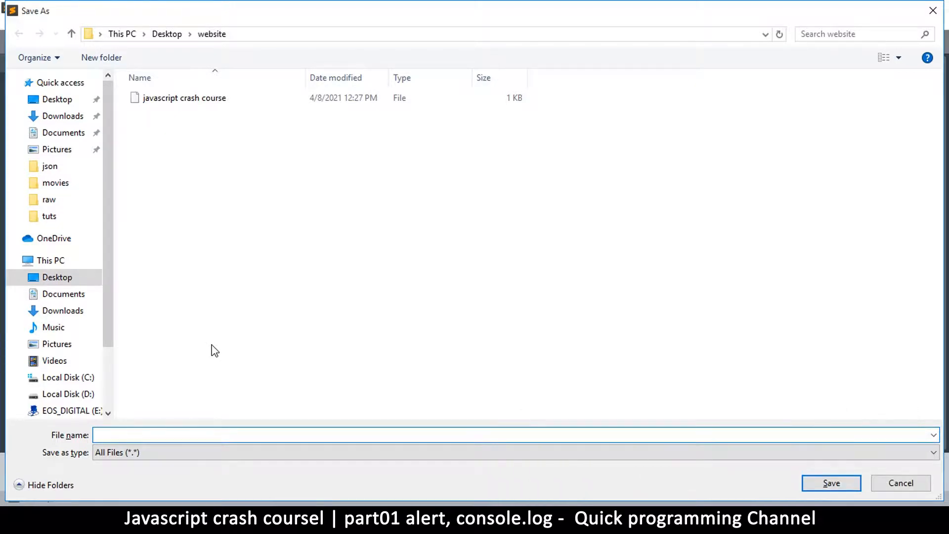
type("home")
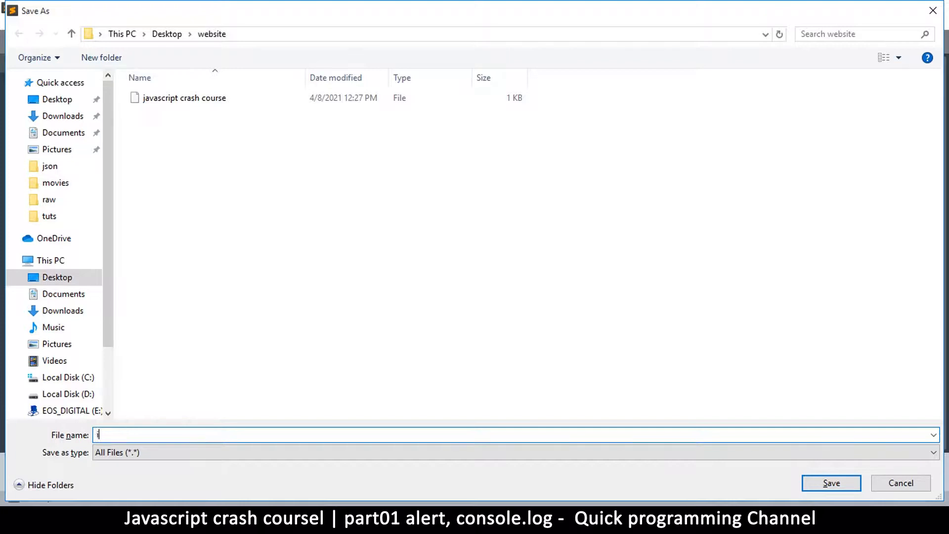
type("index")
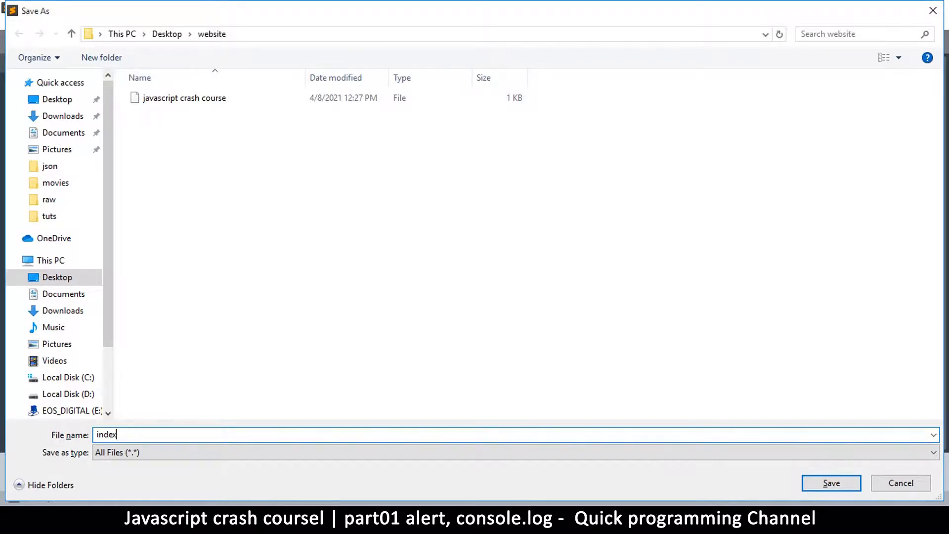
type(".")
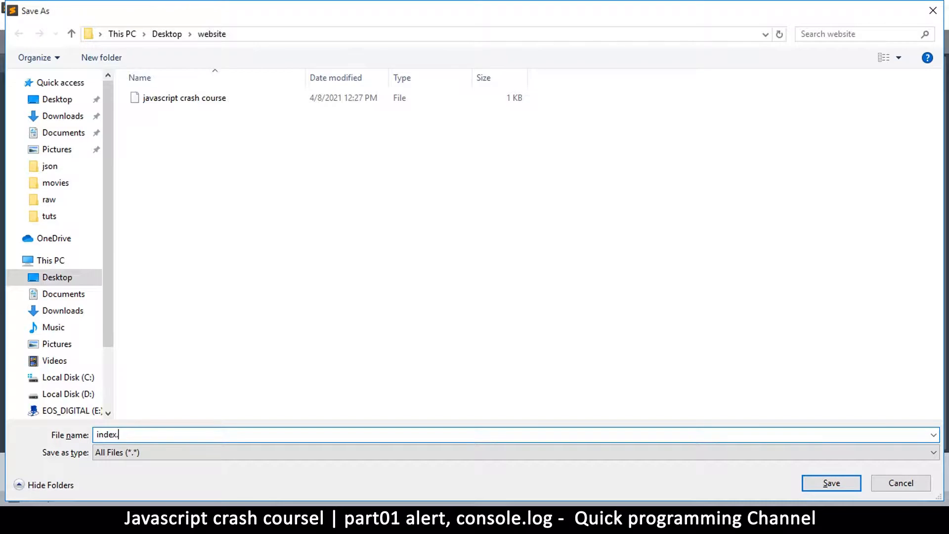
type("html")
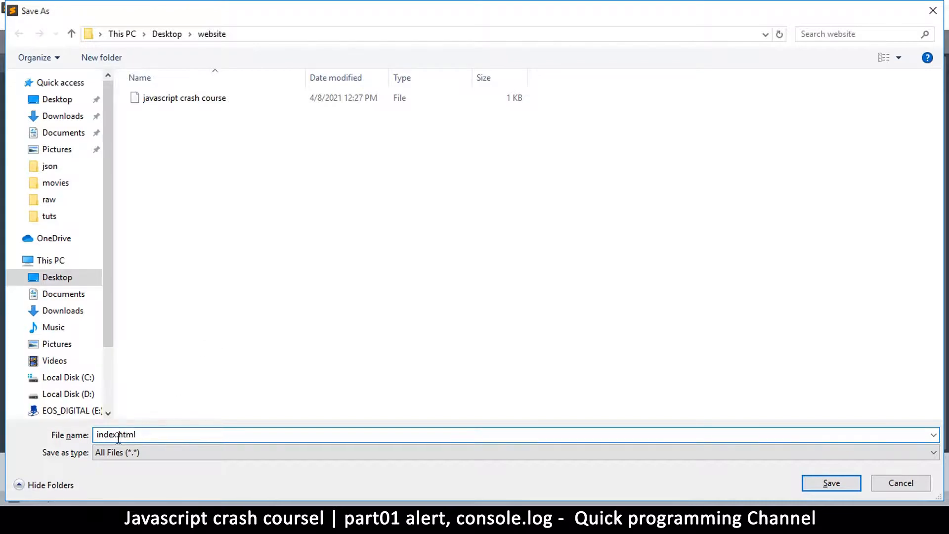
type(".")
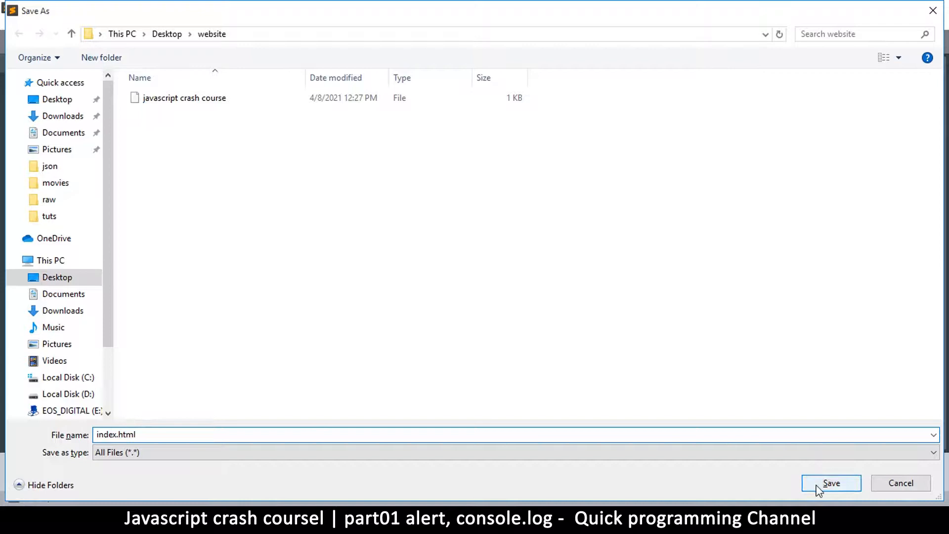
left_click(831, 483)
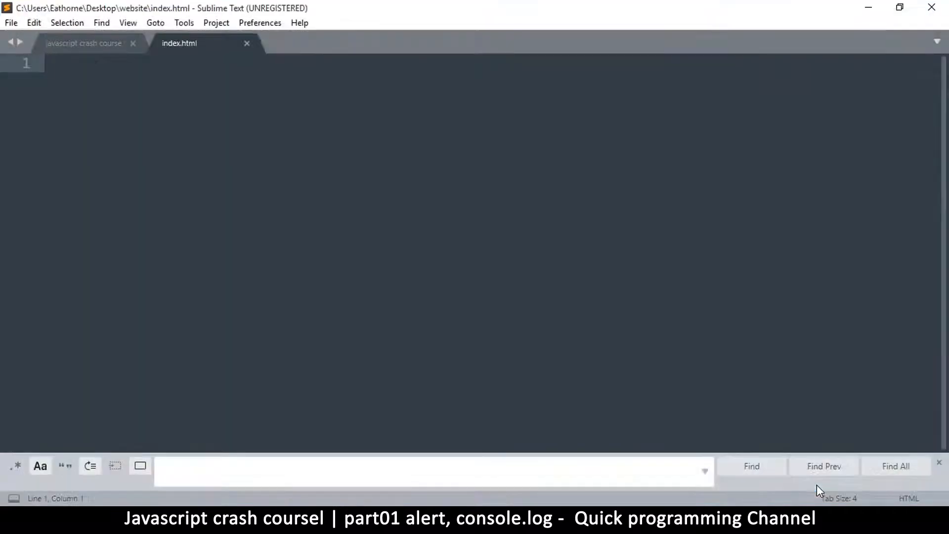
- Insert the HTML snippet into index.html and set the page title to JS
left_click(84, 43)
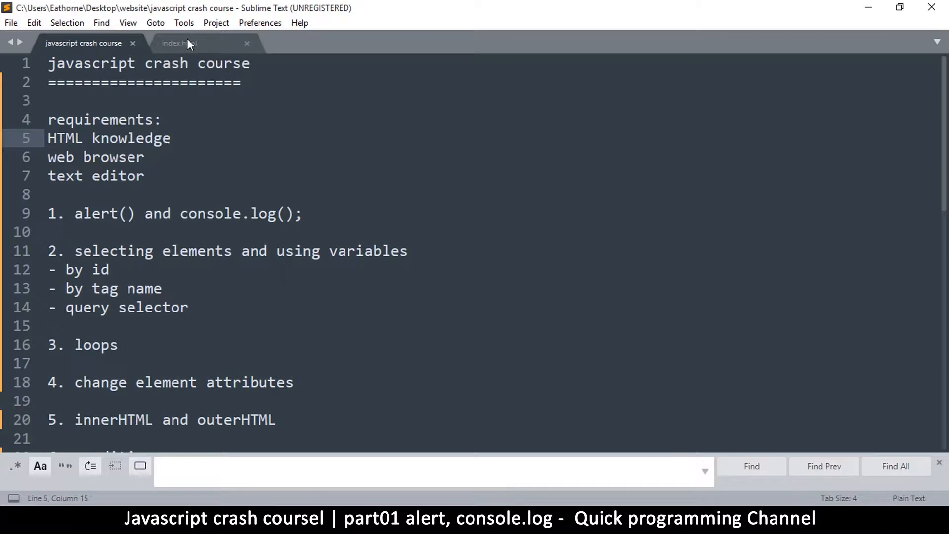
left_click(179, 43)
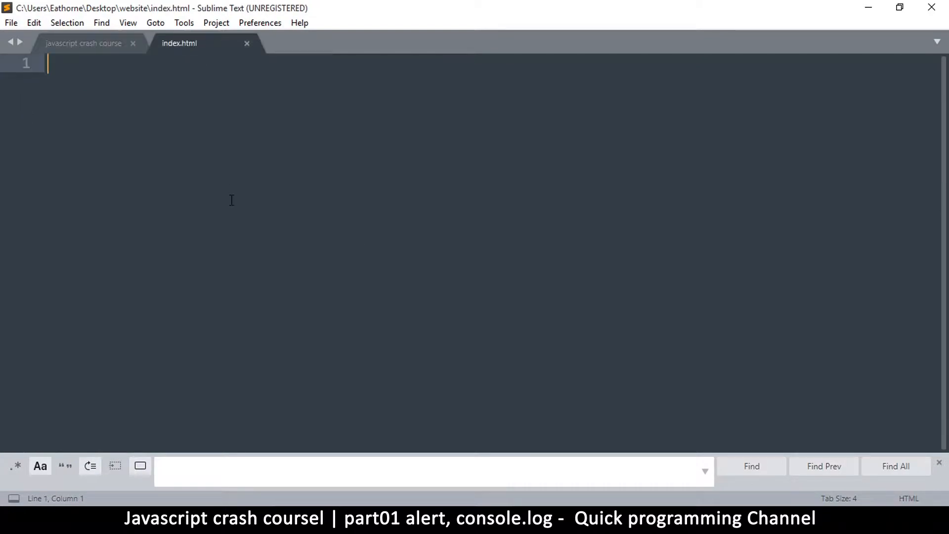
type("<html>")
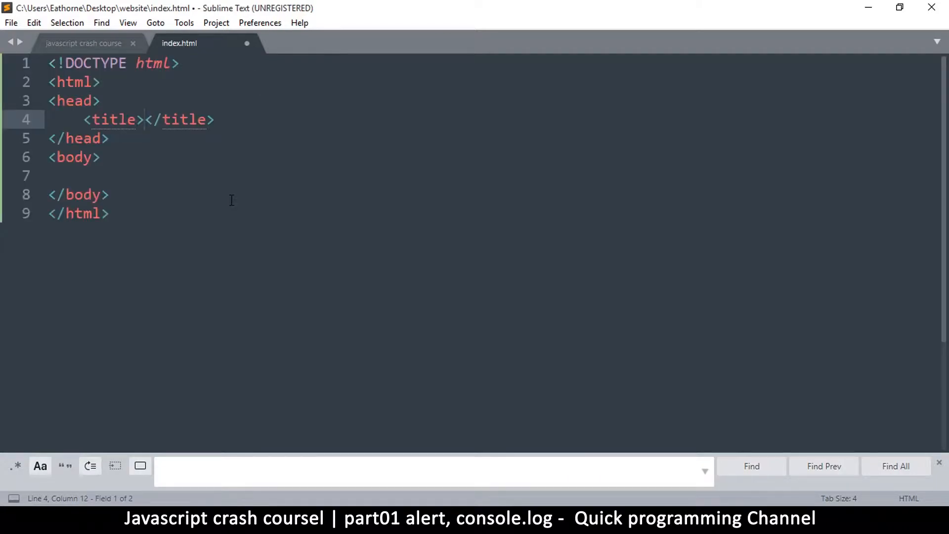
type("JS")
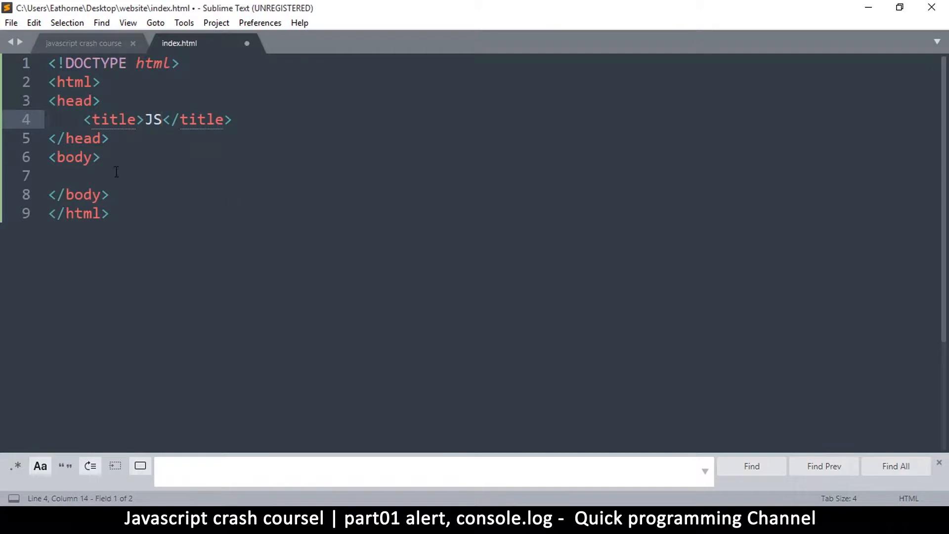
mouse_move(143, 209)
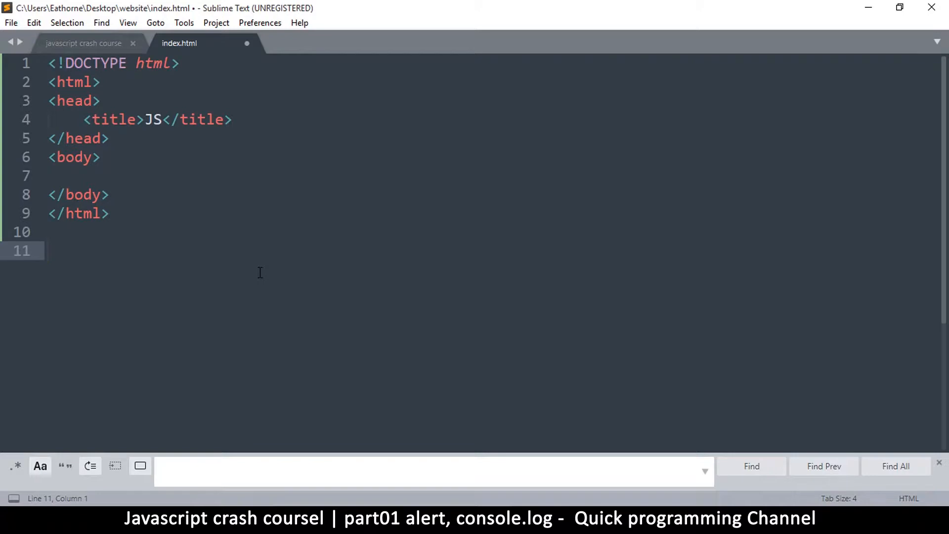
- Select the whole HTML skeleton, then place the caret on empty line 11
left_click(49, 251)
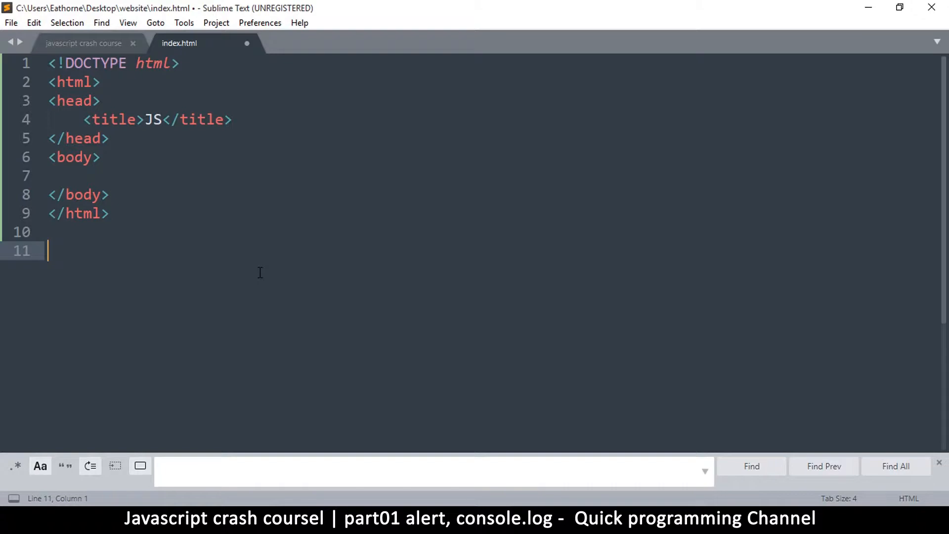
left_click(88, 176)
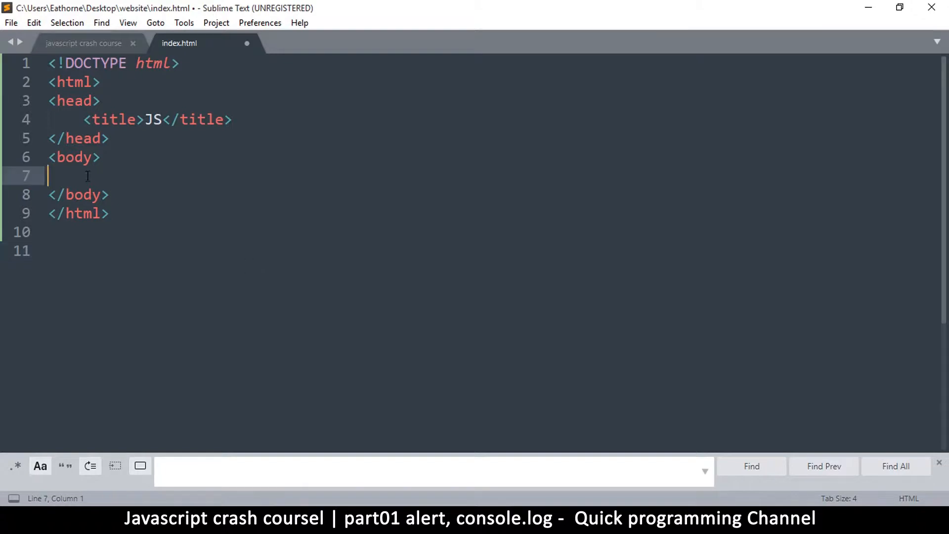
mouse_move(77, 241)
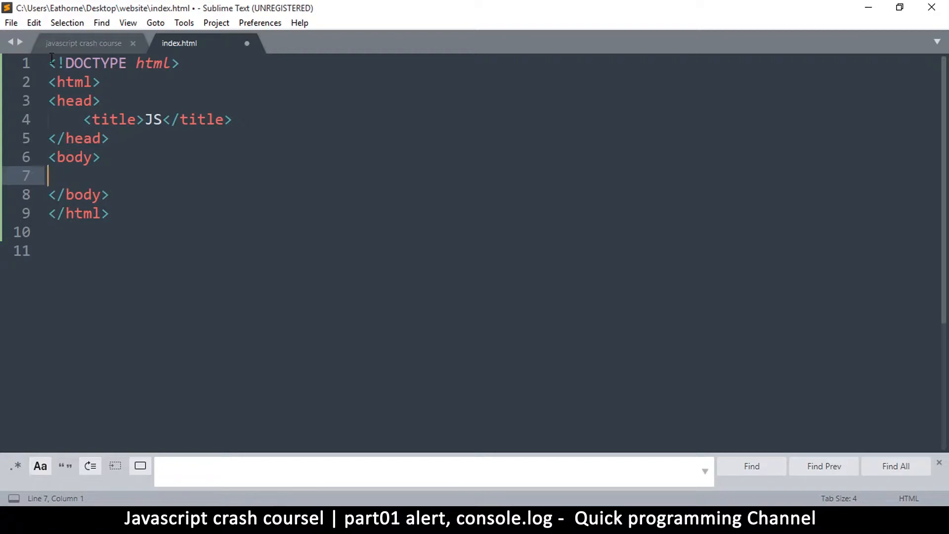
key("ctrl+a")
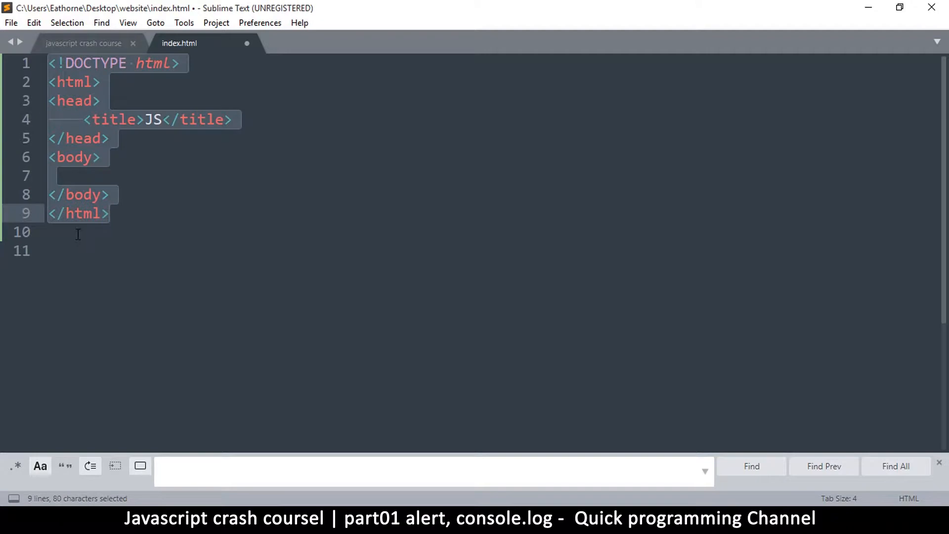
left_click(54, 175)
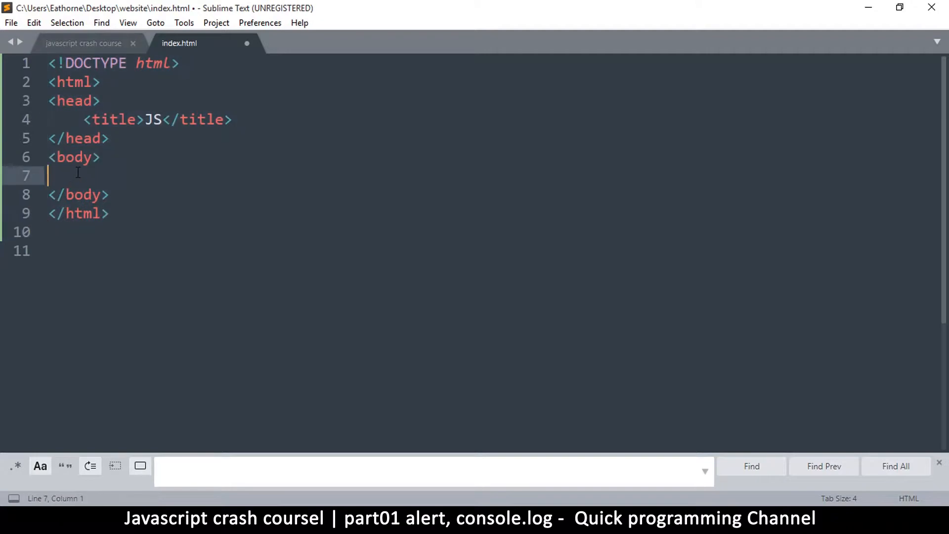
left_click_drag(51, 156, 110, 194)
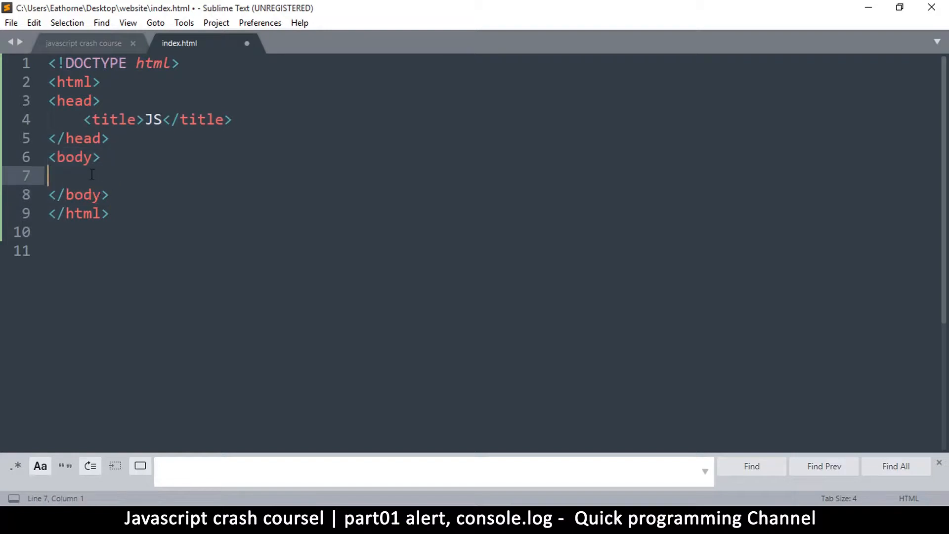
left_click(64, 251)
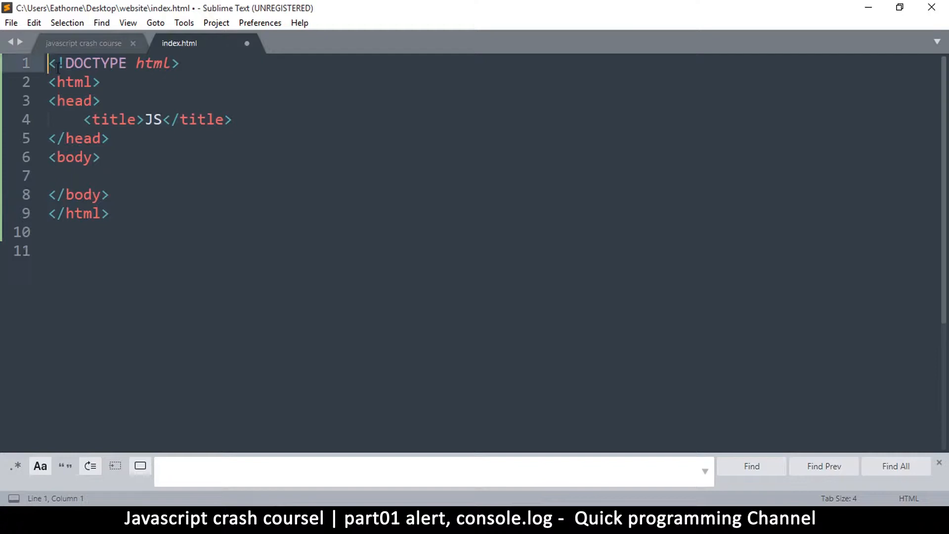
key("ctrl+a")
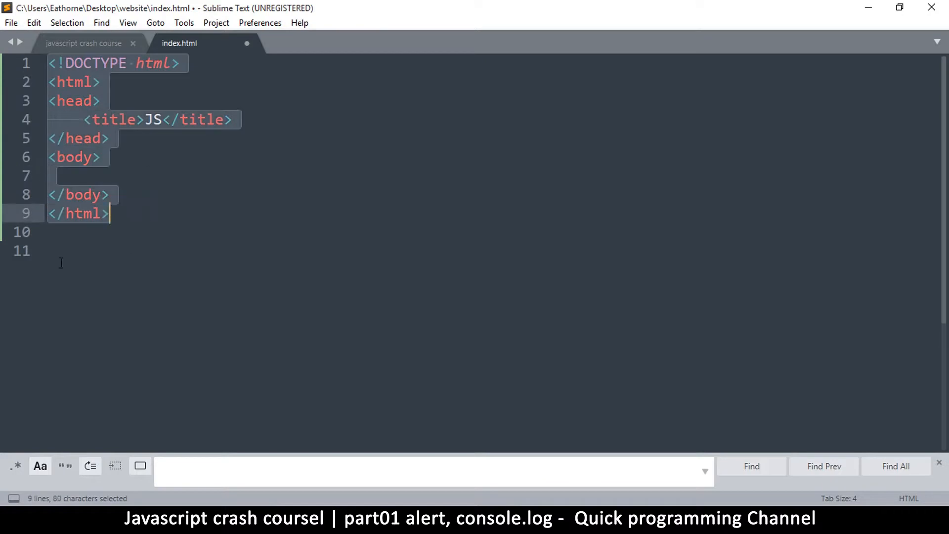
left_click(77, 251)
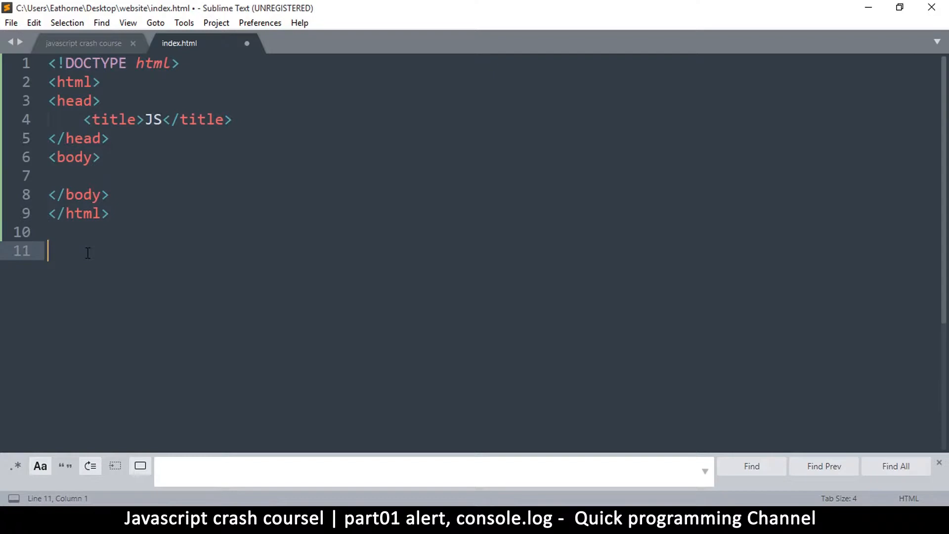
- Add an empty text/javascript script block below the closing html tag and save
type("<")
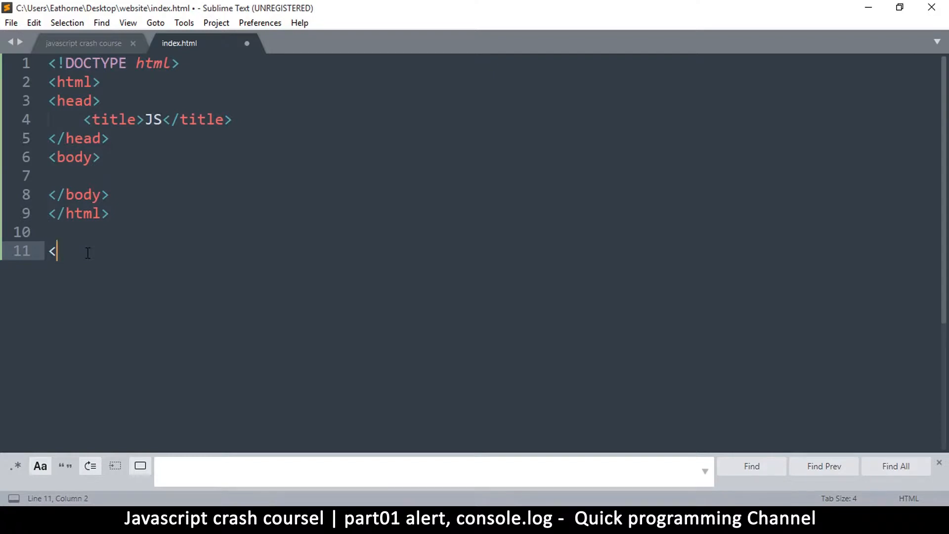
type("scr")
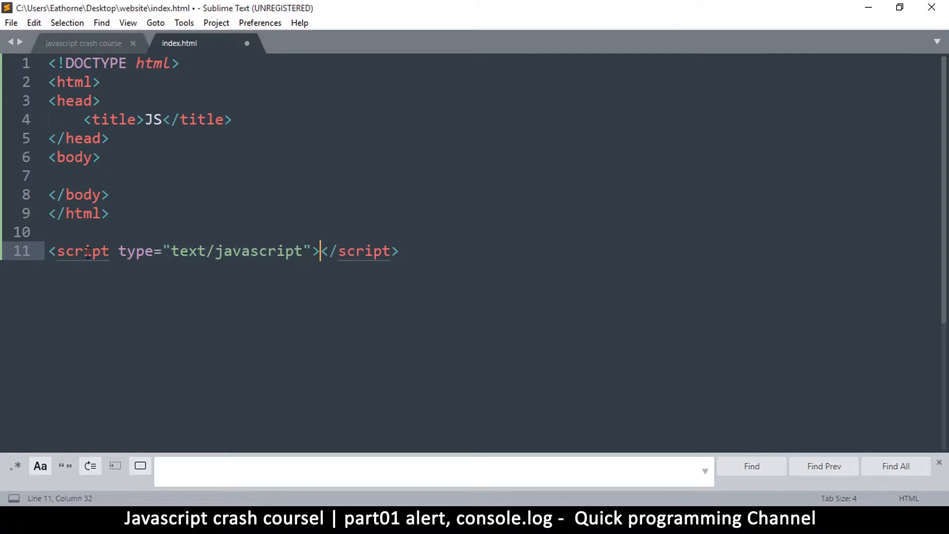
key("enter")
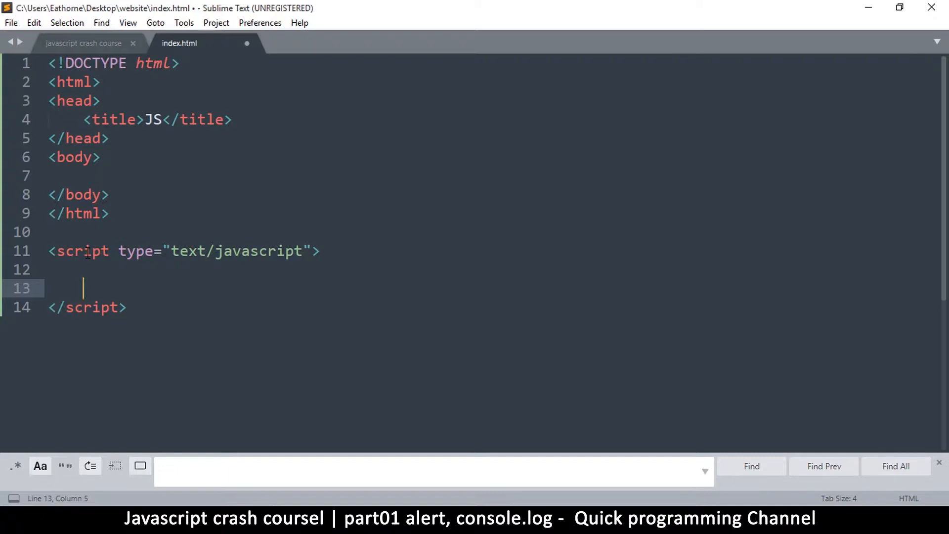
key("ctrl+s")
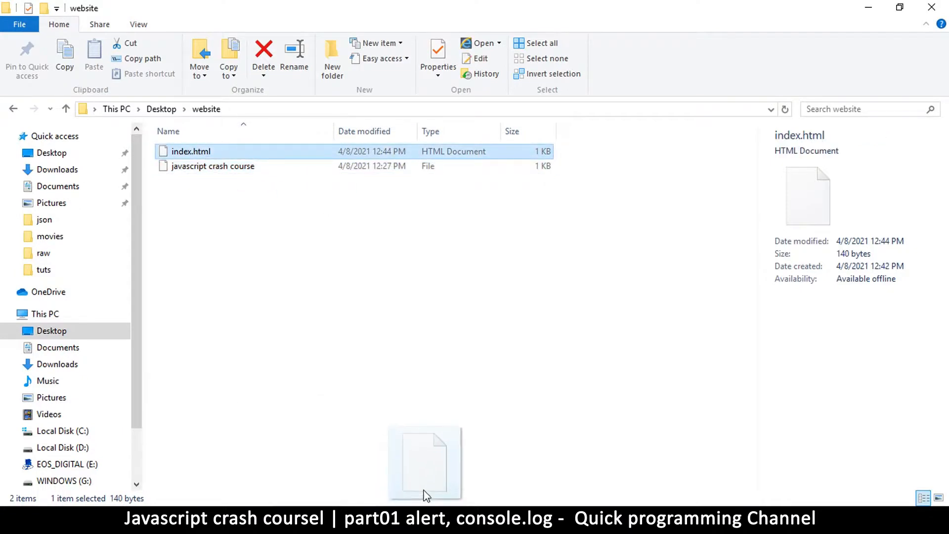
mouse_move(424, 494)
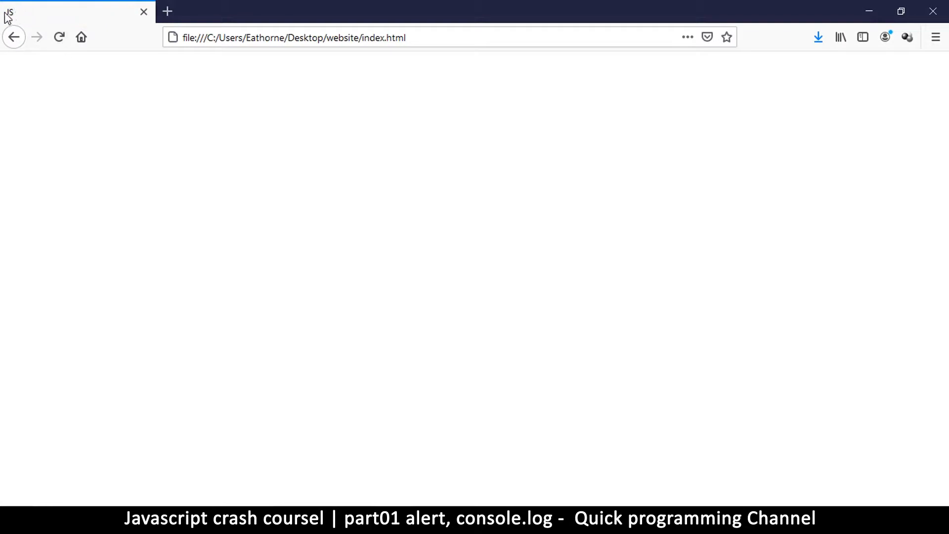
mouse_move(287, 187)
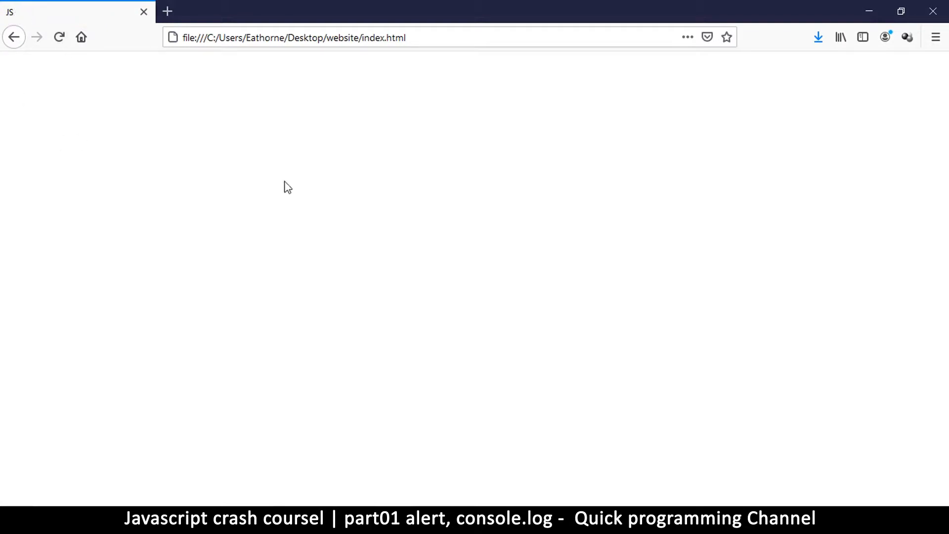
mouse_move(375, 359)
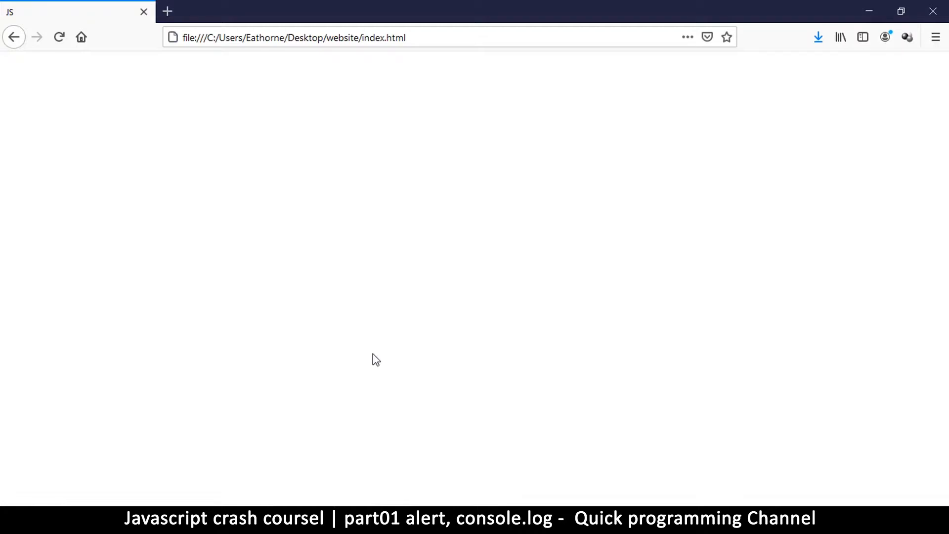
mouse_move(487, 436)
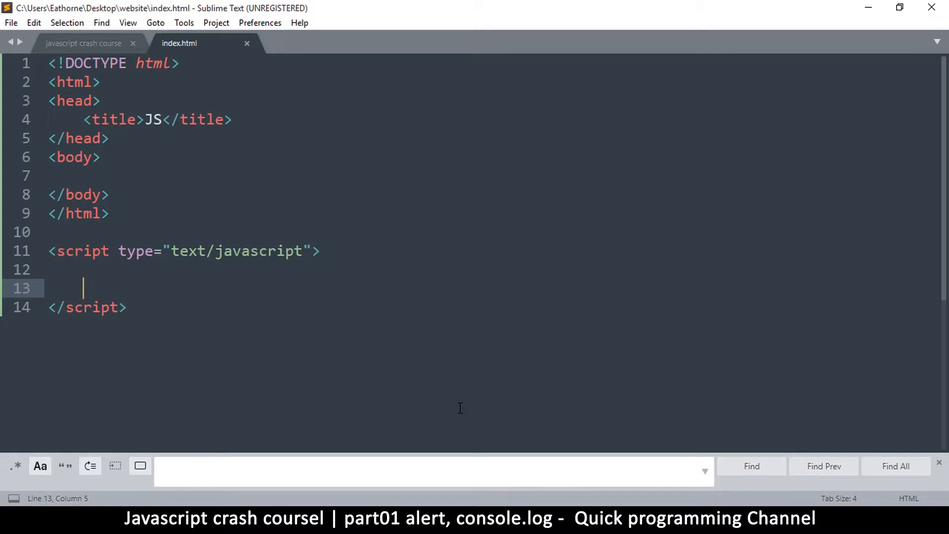
- Type alert(); inside the script block with a blank line below
type("aler")
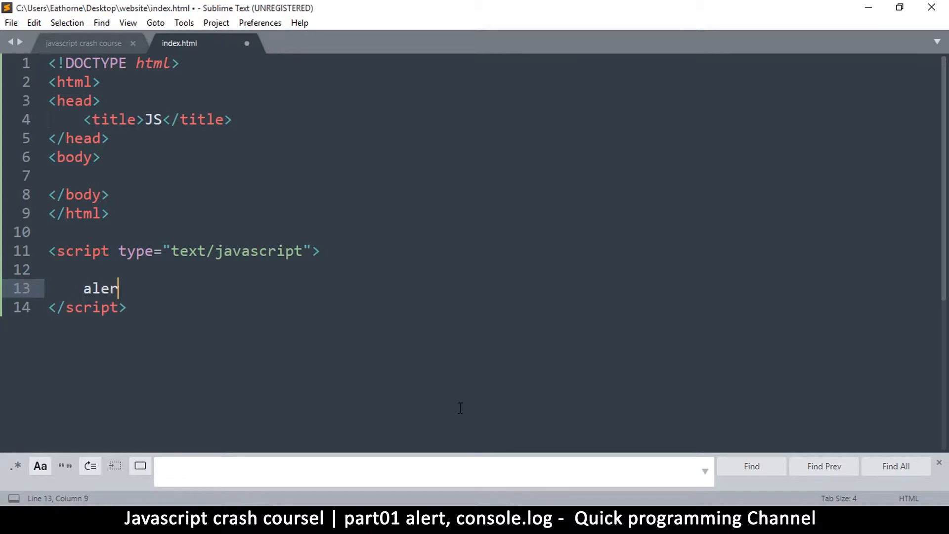
type("t")
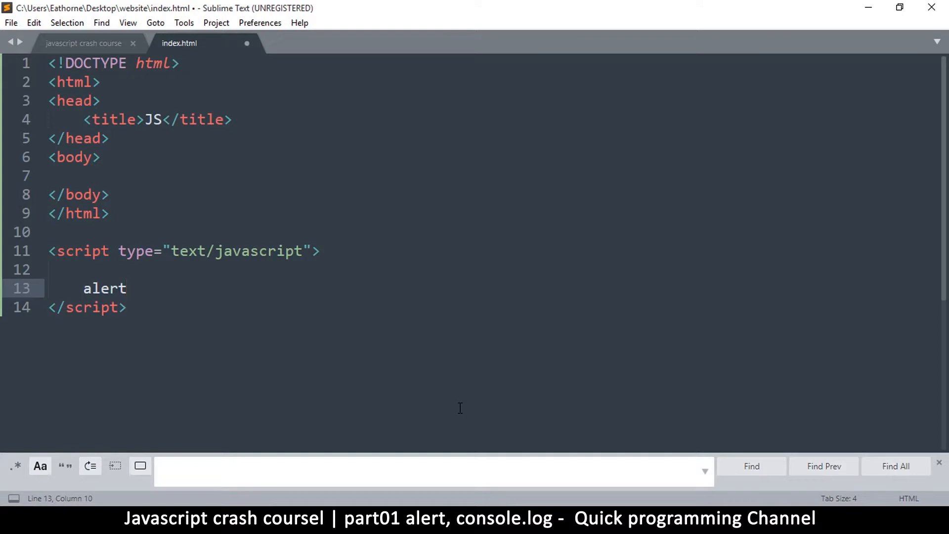
type("()")
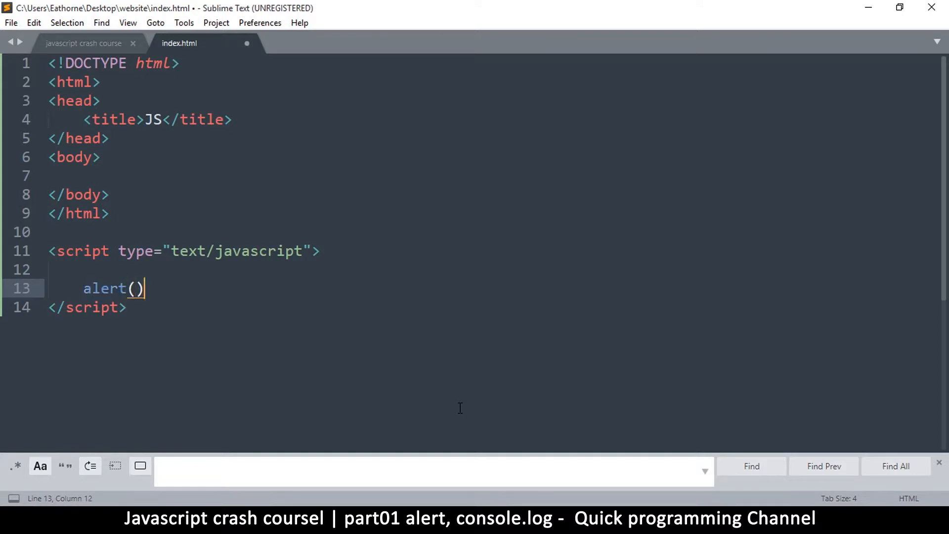
type(";")
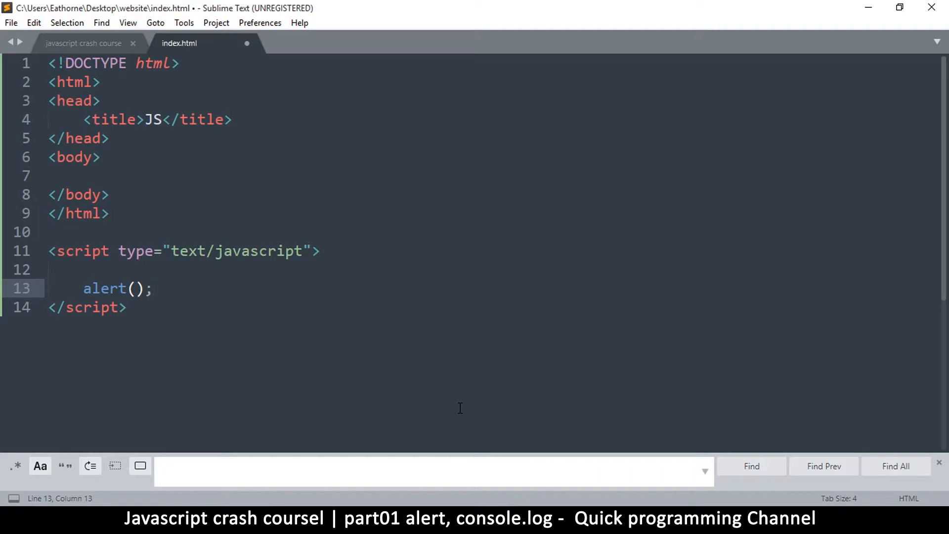
key("Backspace")
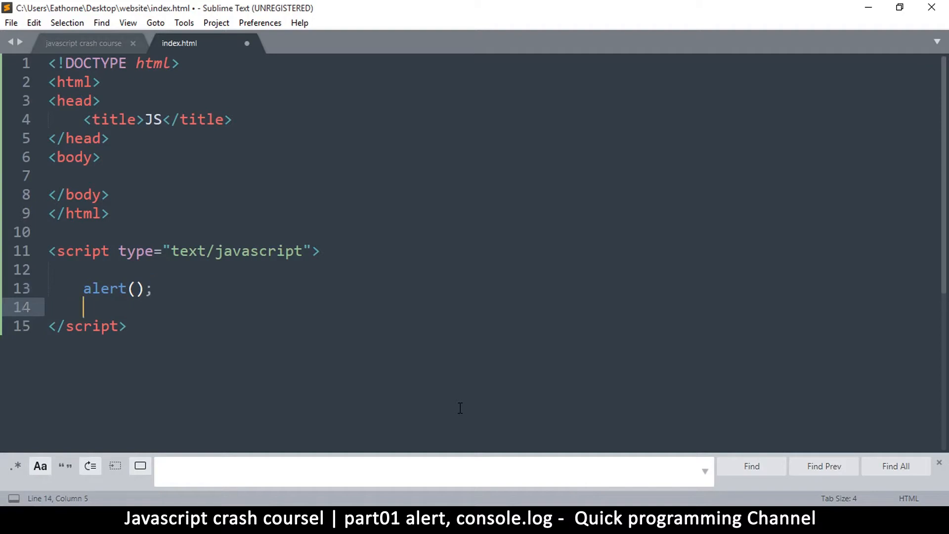
mouse_move(209, 323)
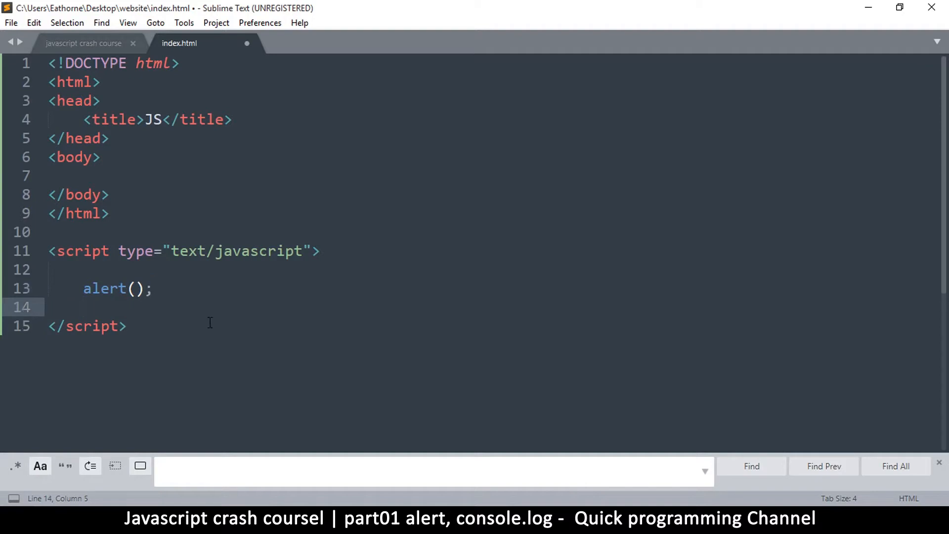
- Put "Hello world" inside the alert parentheses and save index.html
left_click(130, 288)
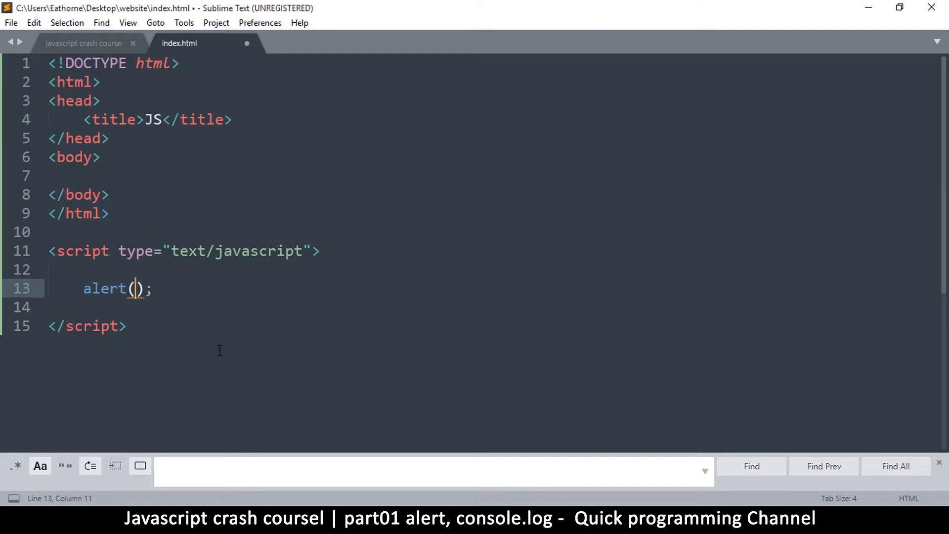
type("\"\"")
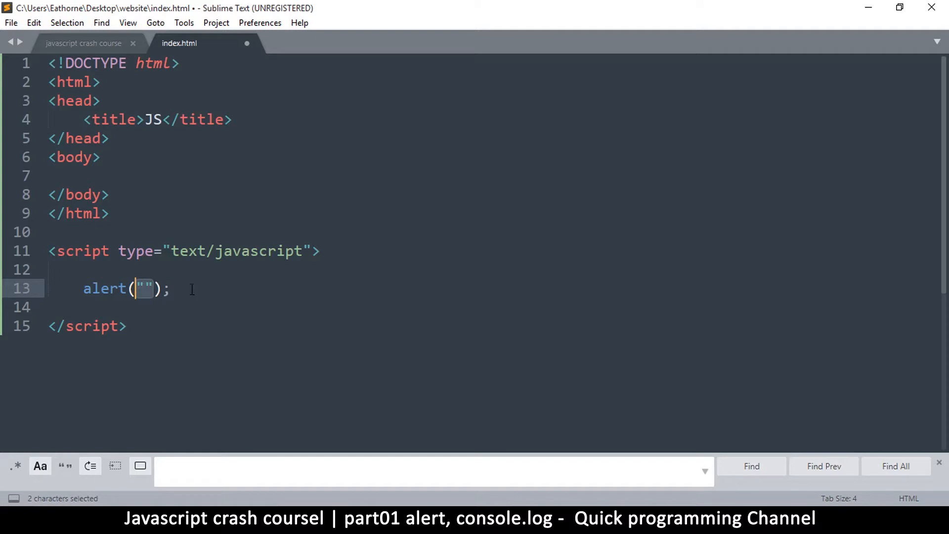
key("ctrl+s")
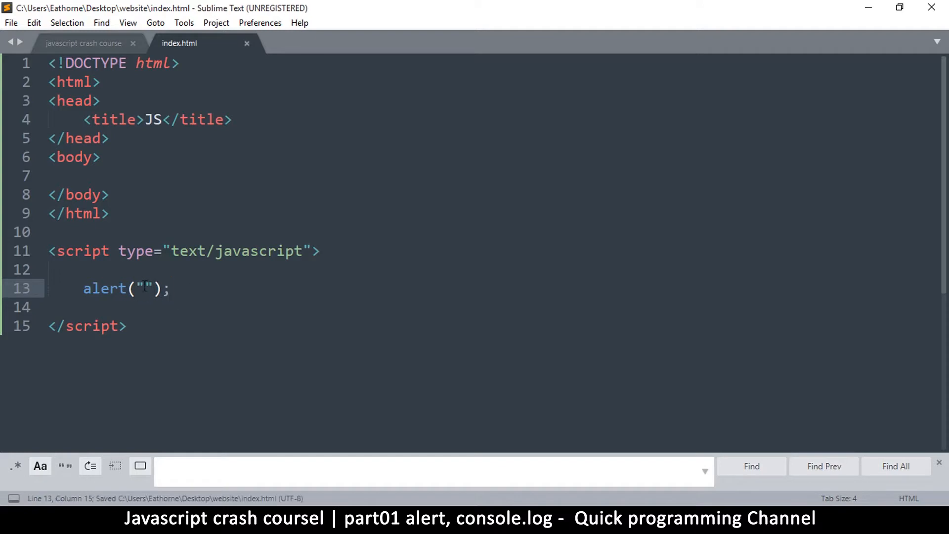
type("Hello")
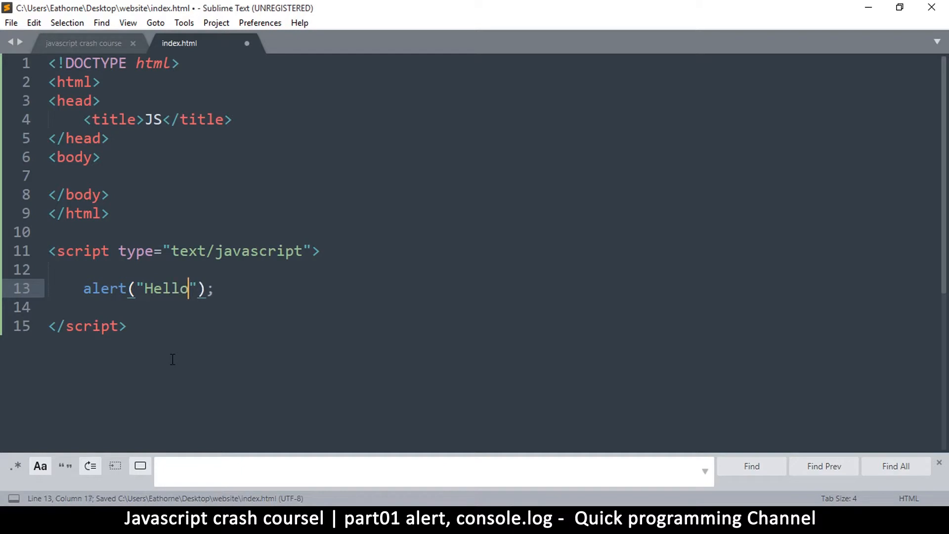
type("world")
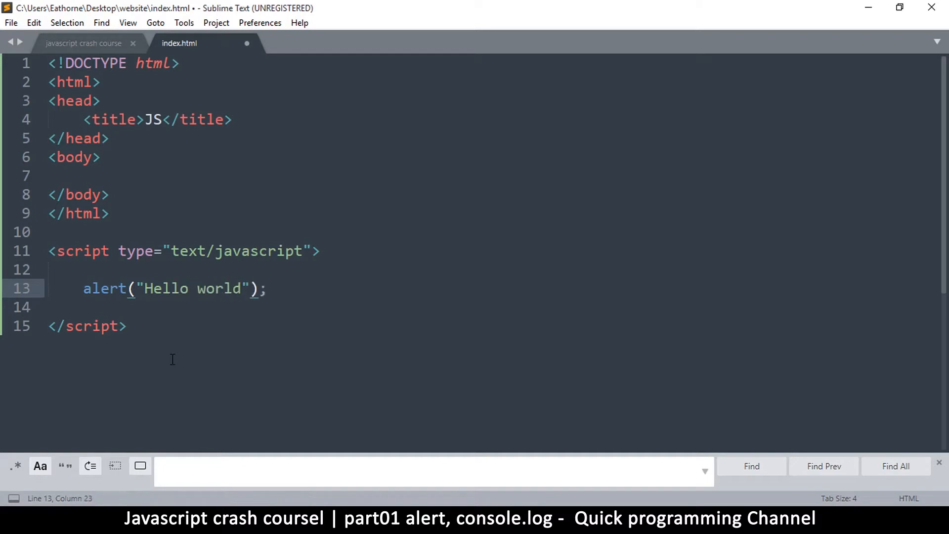
key("ctrl+s")
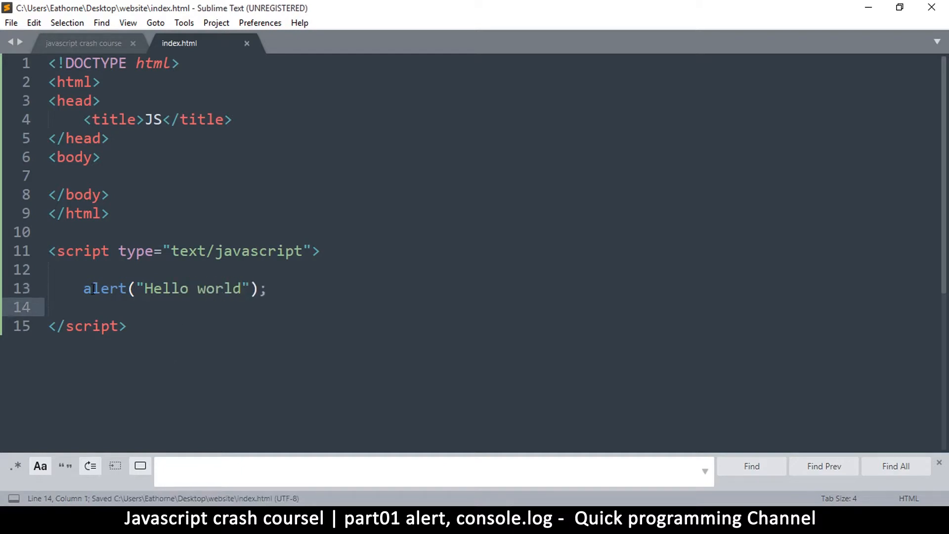
- Reload index.html in Firefox and select the Hello world alert text
left_click(127, 326)
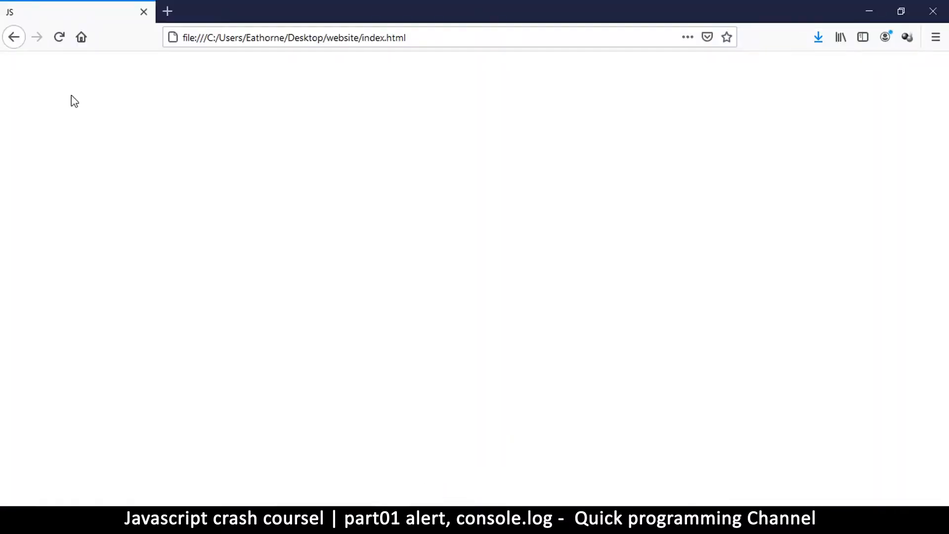
left_click(59, 37)
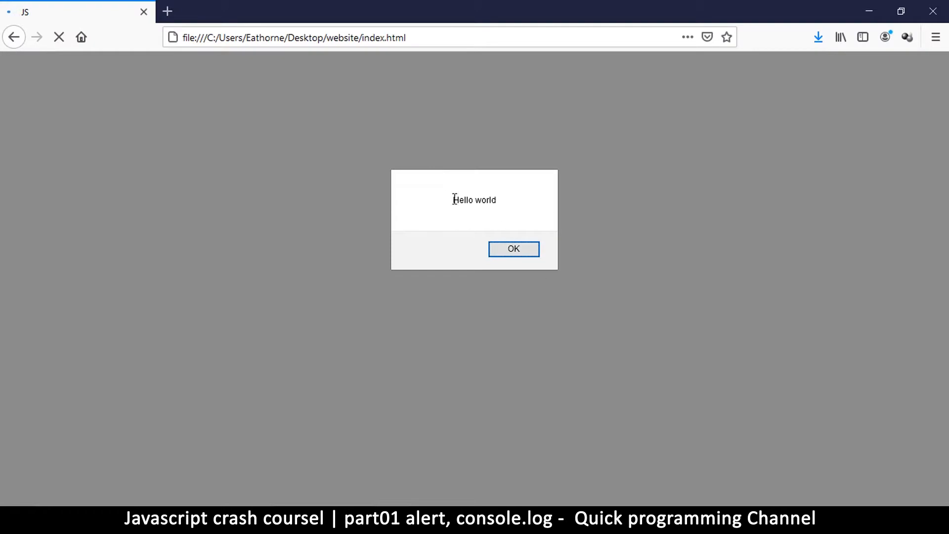
double_click(474, 199)
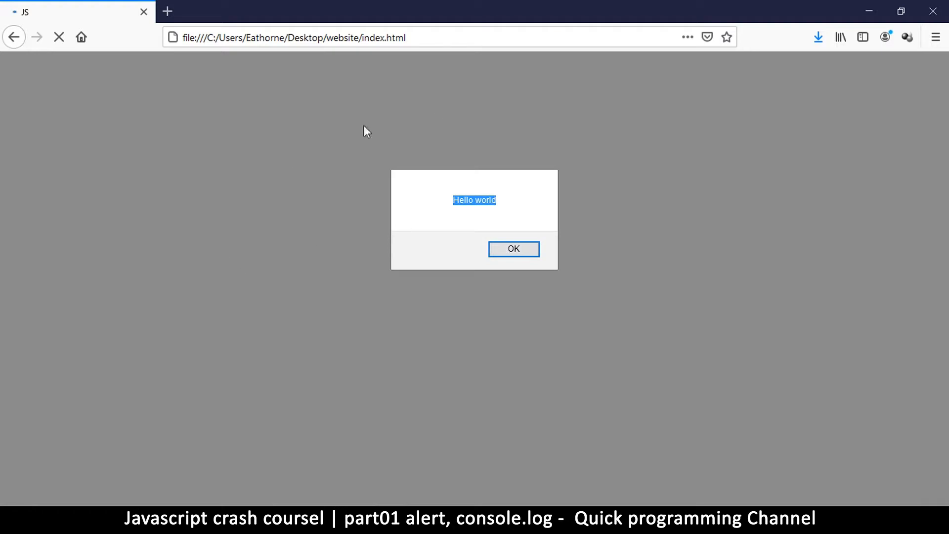
mouse_move(377, 200)
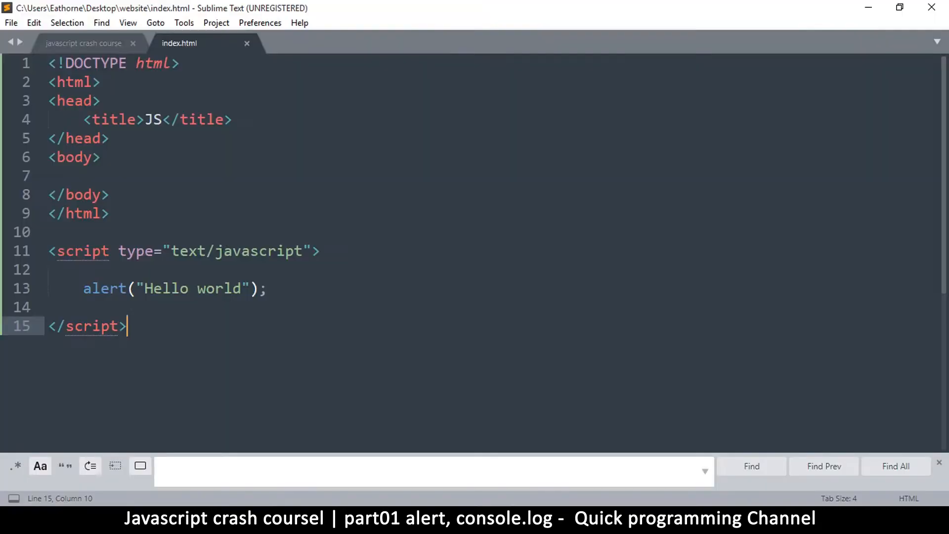
- Take console.log from the notes, replace alert with it in index.html, and save
left_click(84, 43)
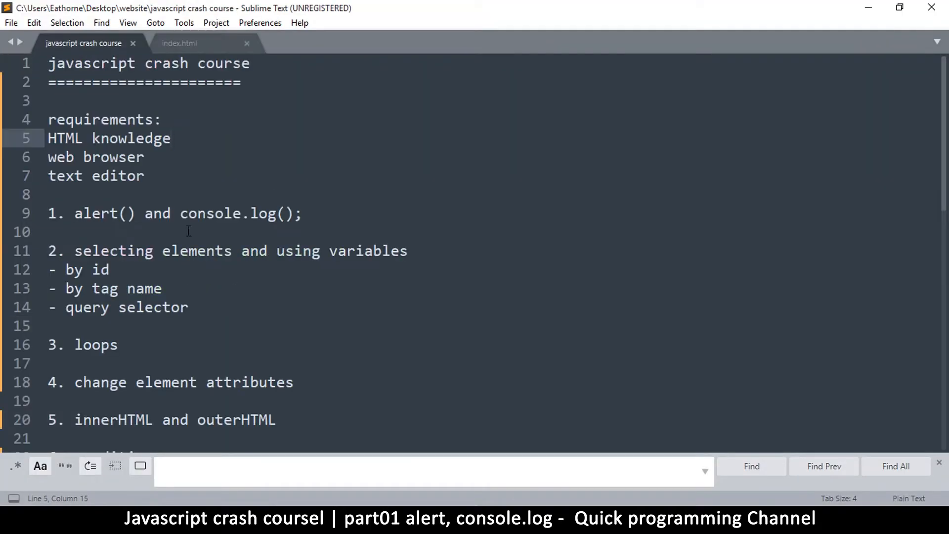
double_click(240, 213)
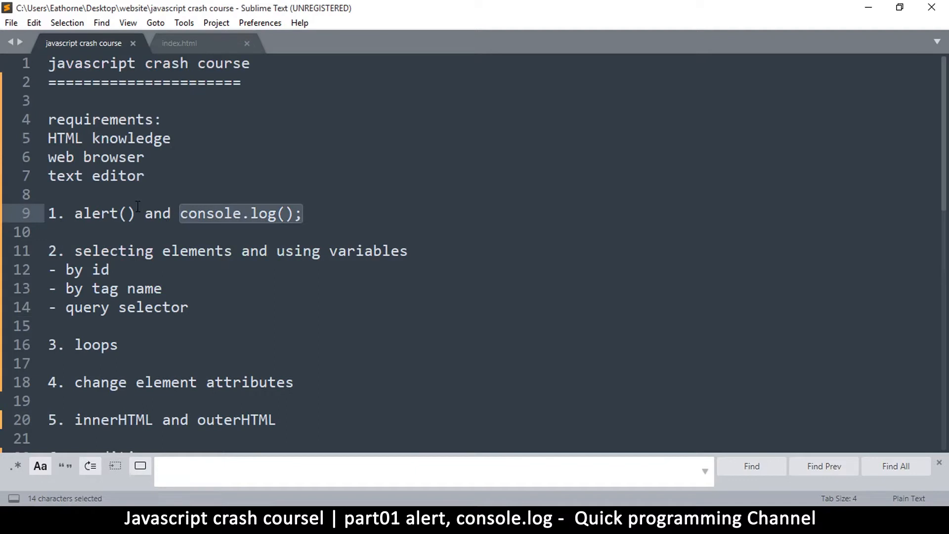
double_click(105, 213)
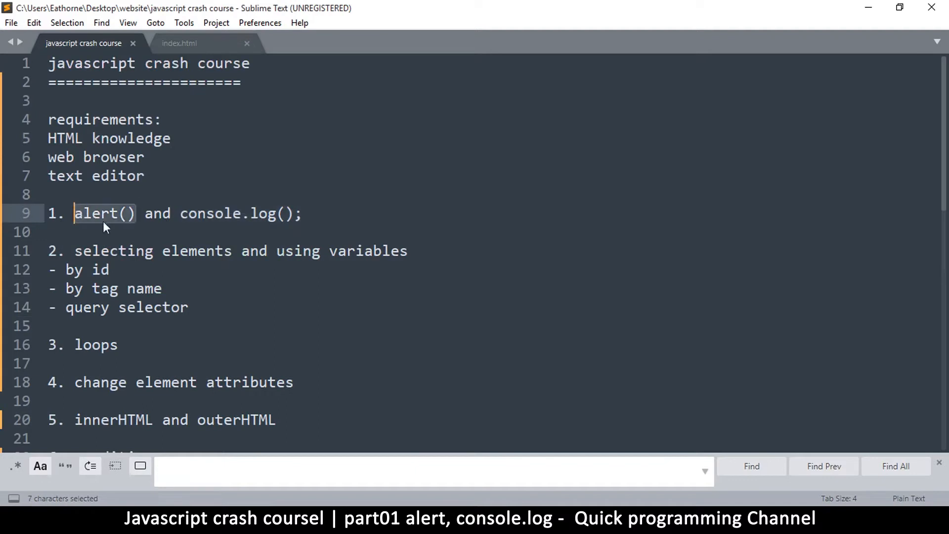
left_click(180, 213)
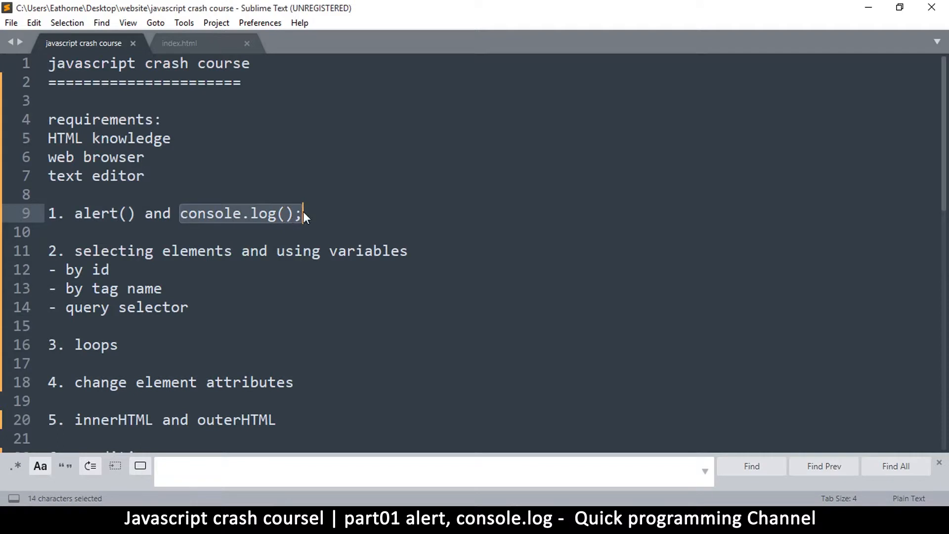
left_click(179, 43)
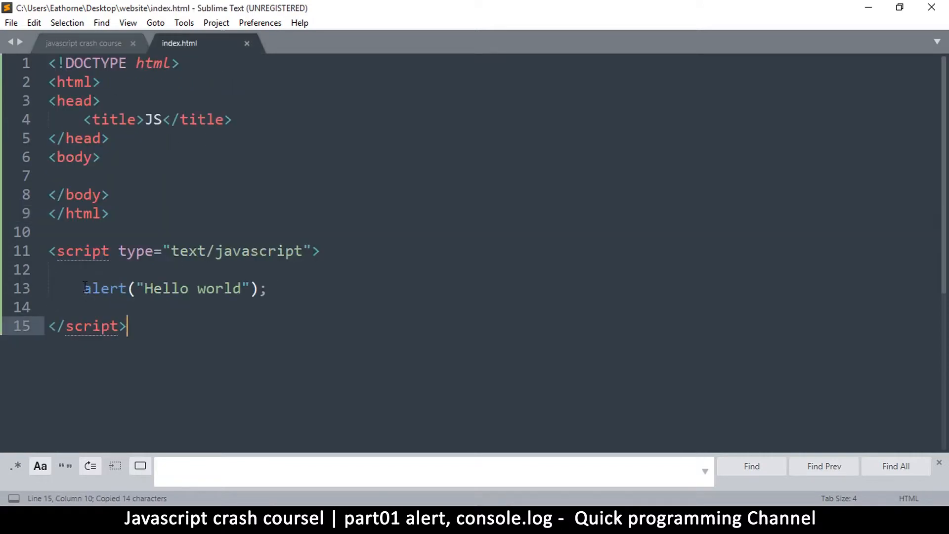
left_click(83, 43)
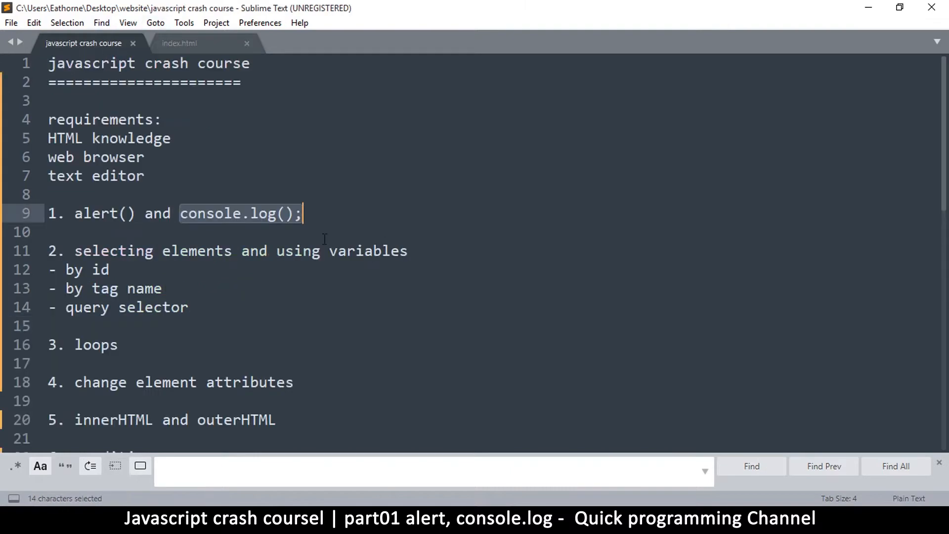
left_click(181, 214)
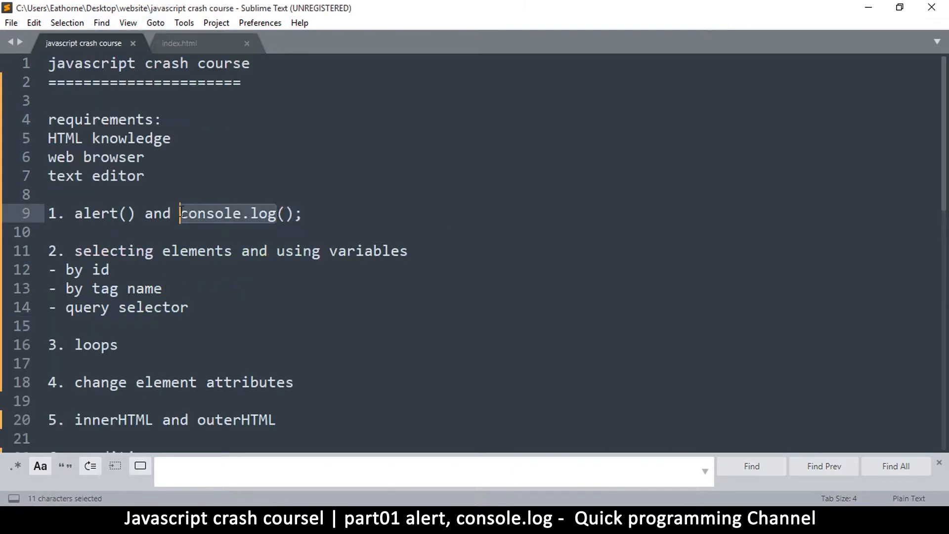
left_click(179, 43)
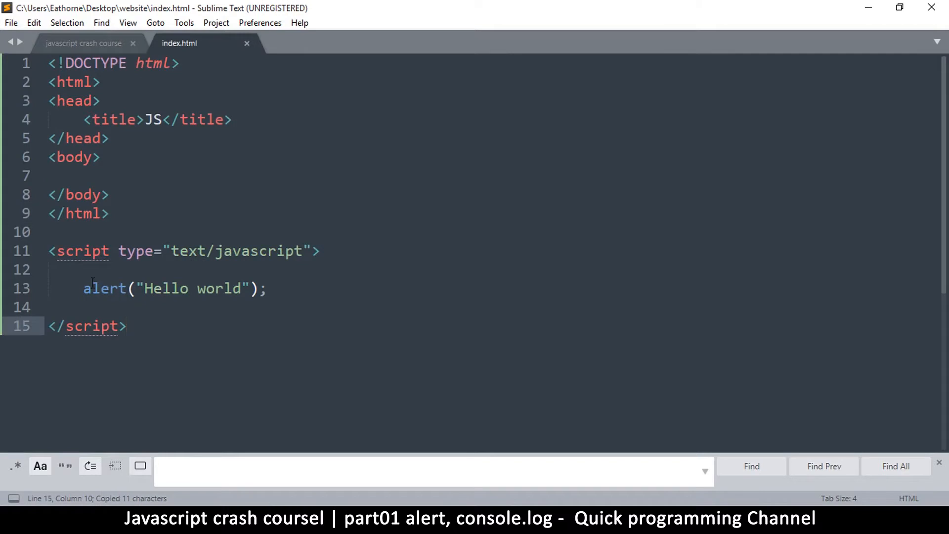
type("console.log")
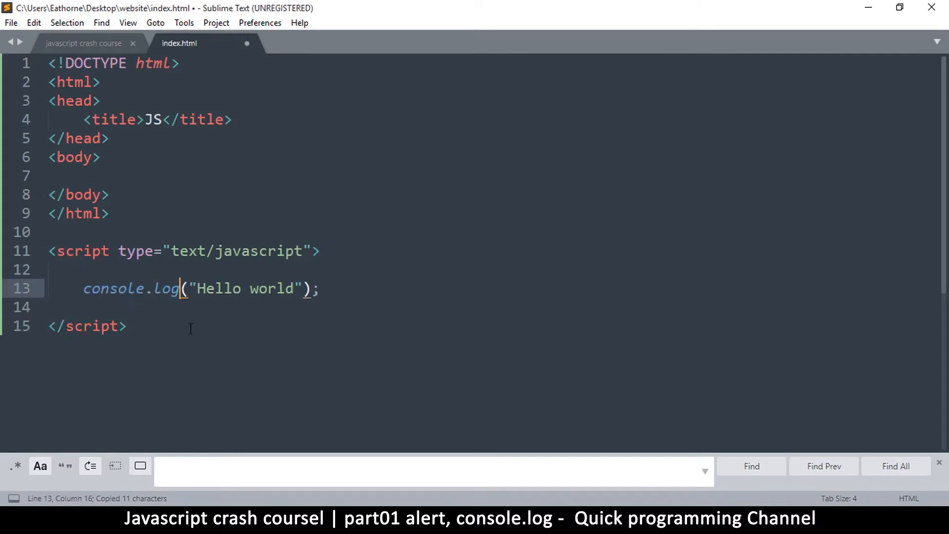
key("ctrl+s")
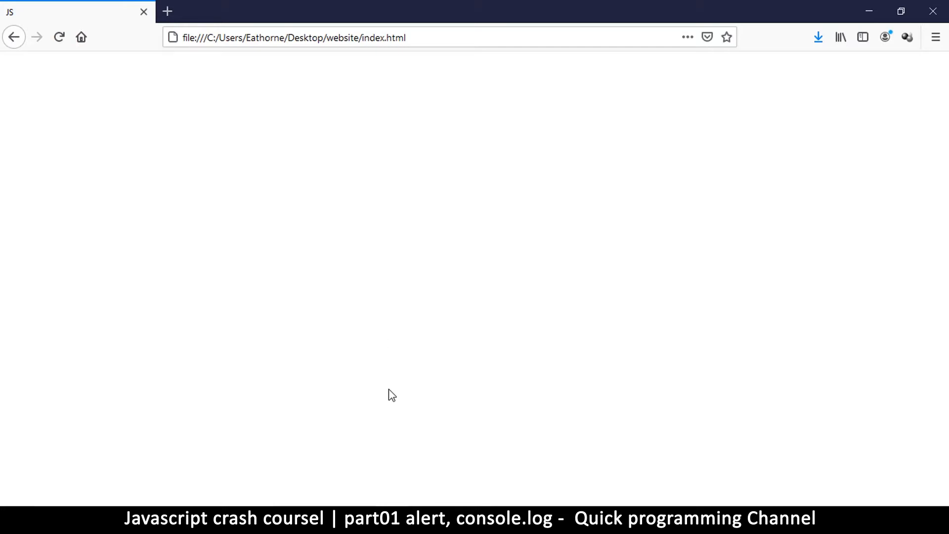
mouse_move(174, 237)
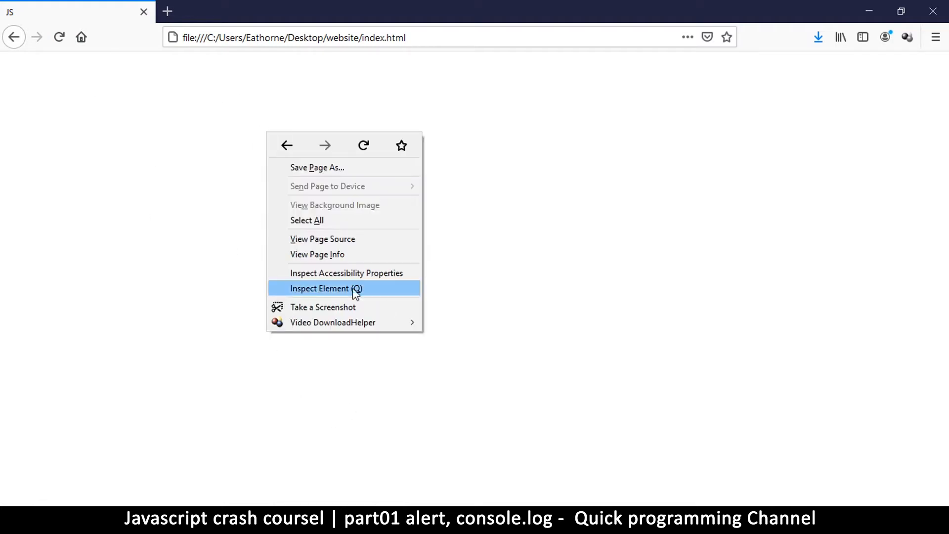
- View Hello world in Firefox's Console, then add a utf-8 meta charset tag and save
left_click(326, 289)
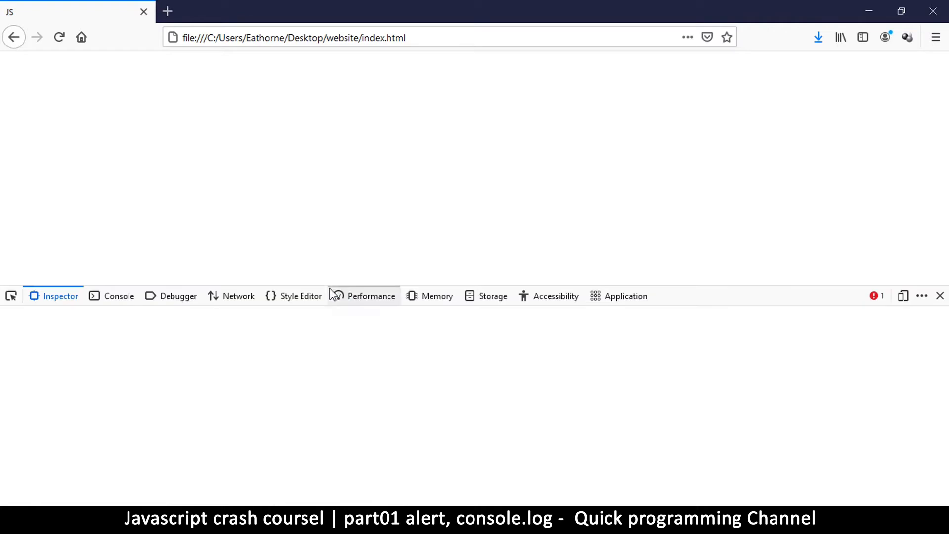
left_click(59, 296)
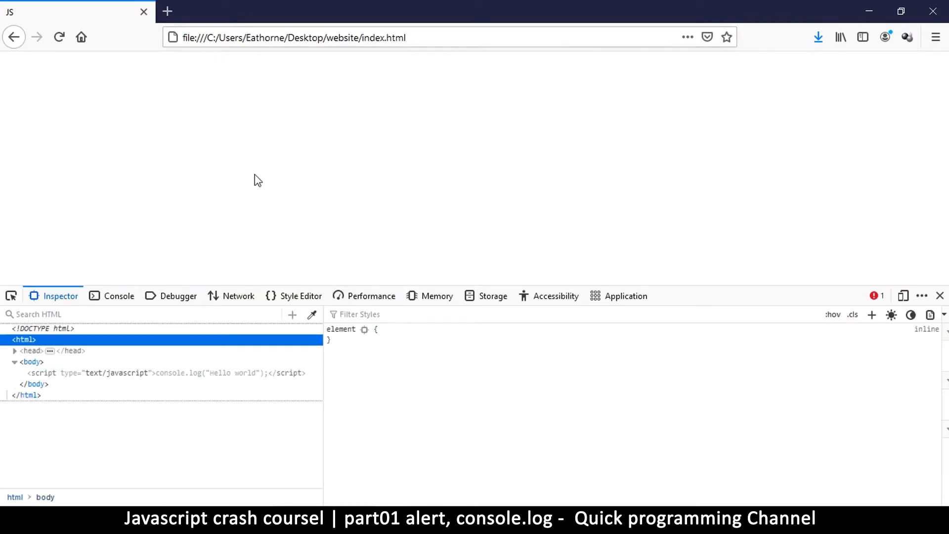
right_click(254, 180)
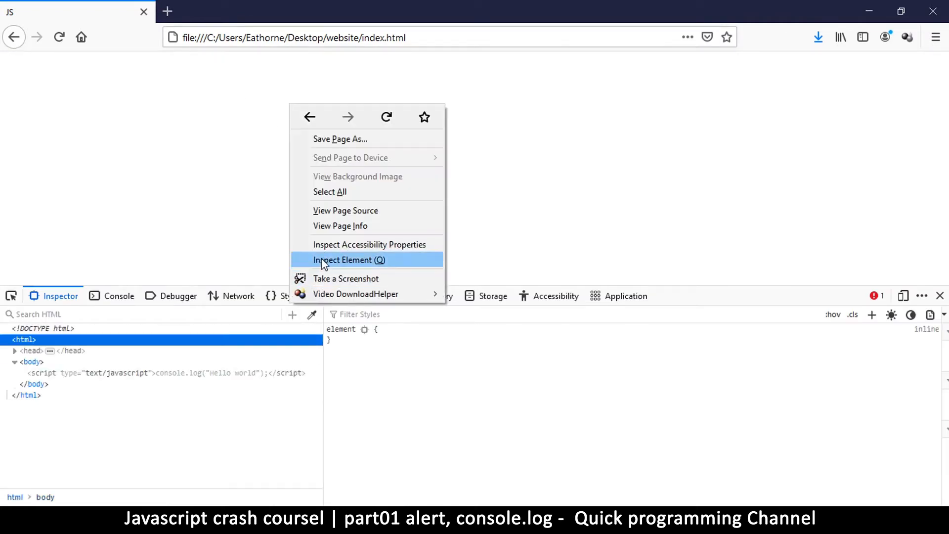
left_click(350, 260)
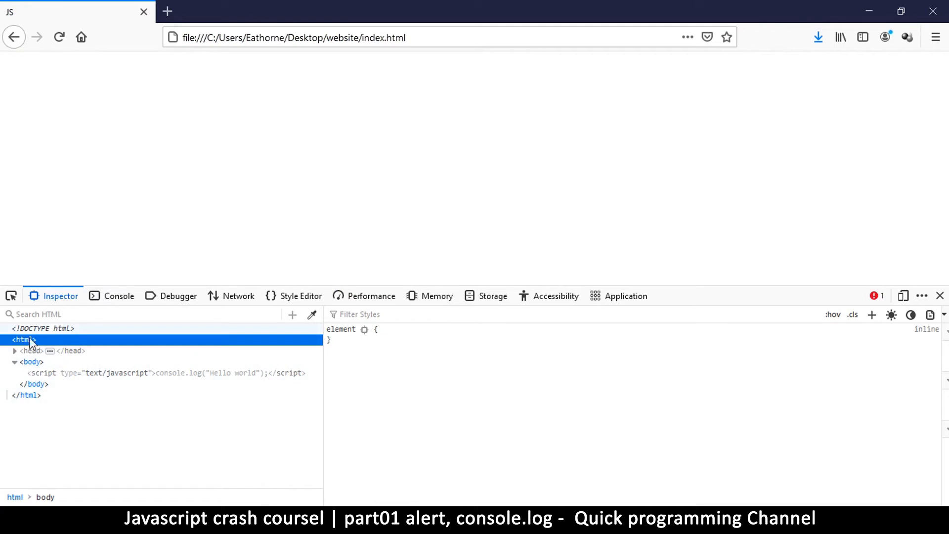
mouse_move(40, 339)
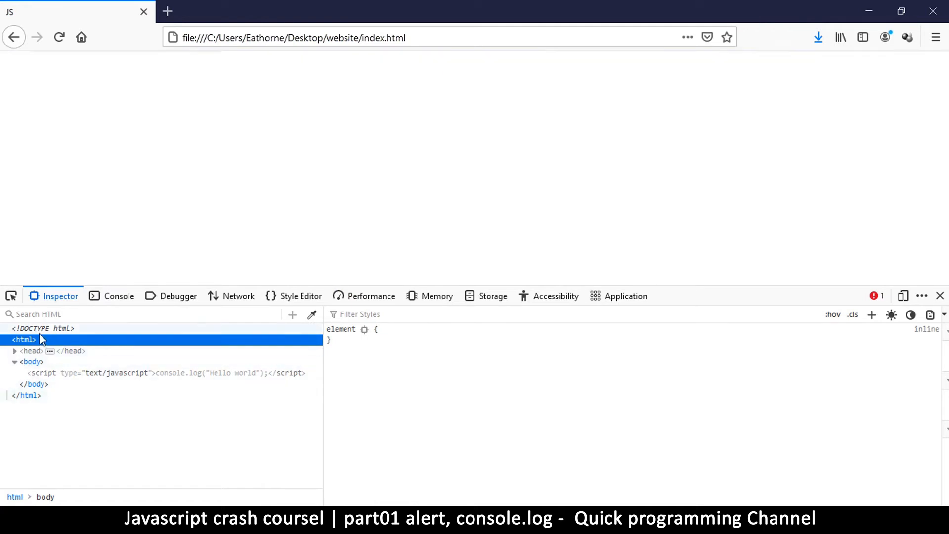
mouse_move(170, 308)
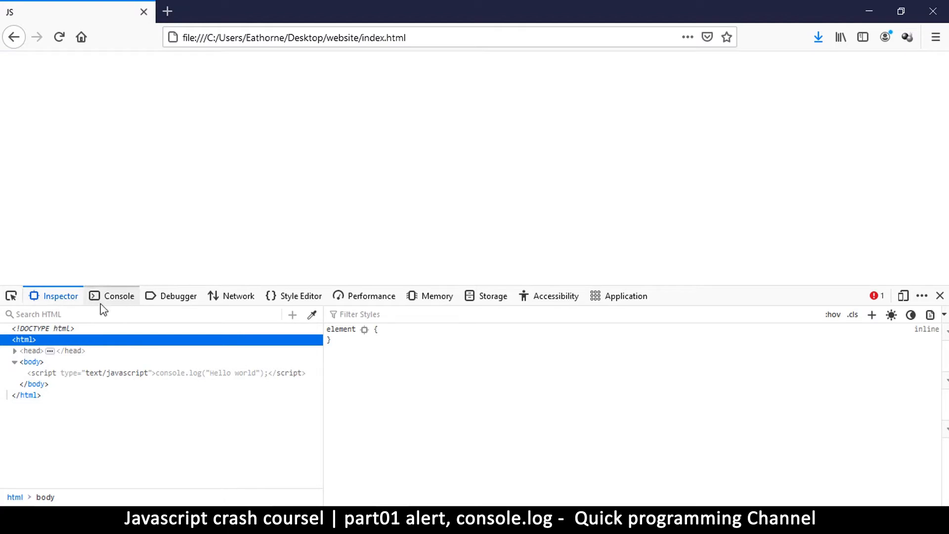
left_click(119, 296)
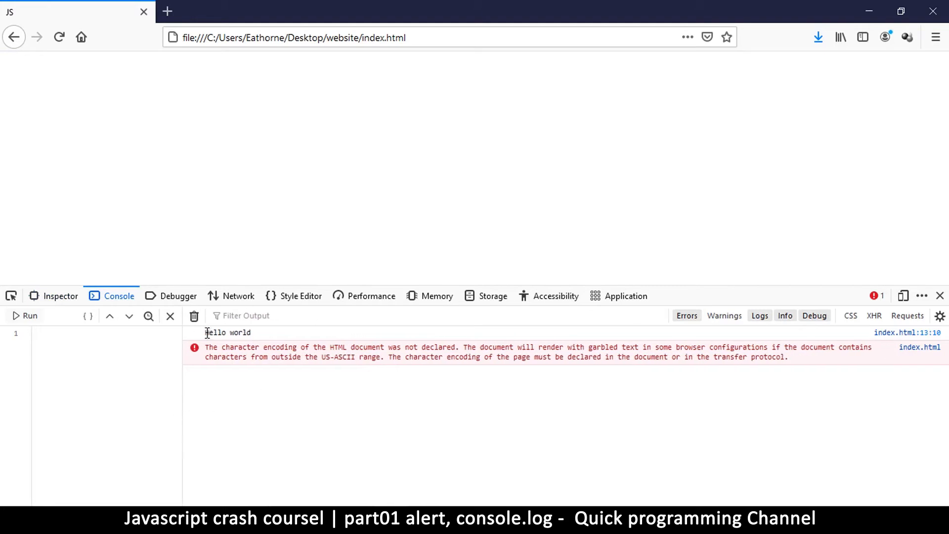
double_click(228, 332)
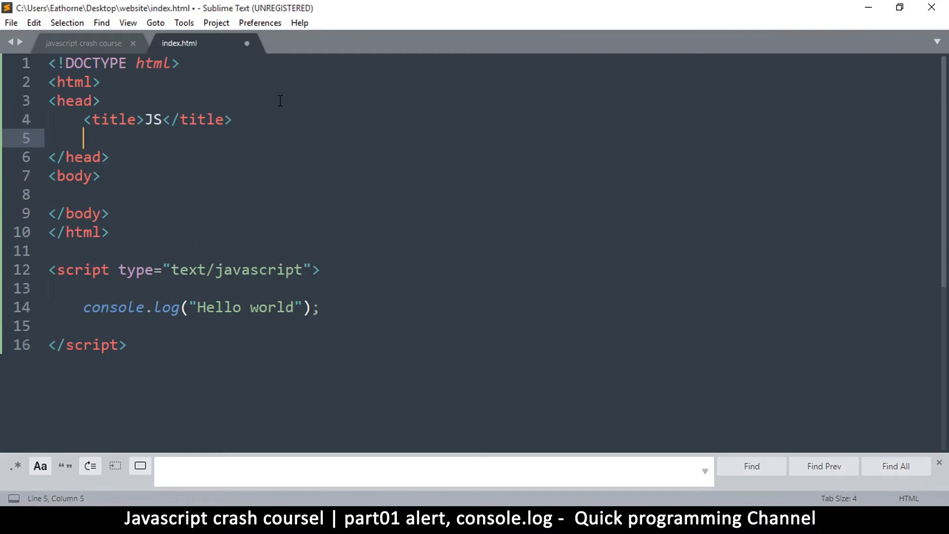
type("<meta charset=\"utf-8\">")
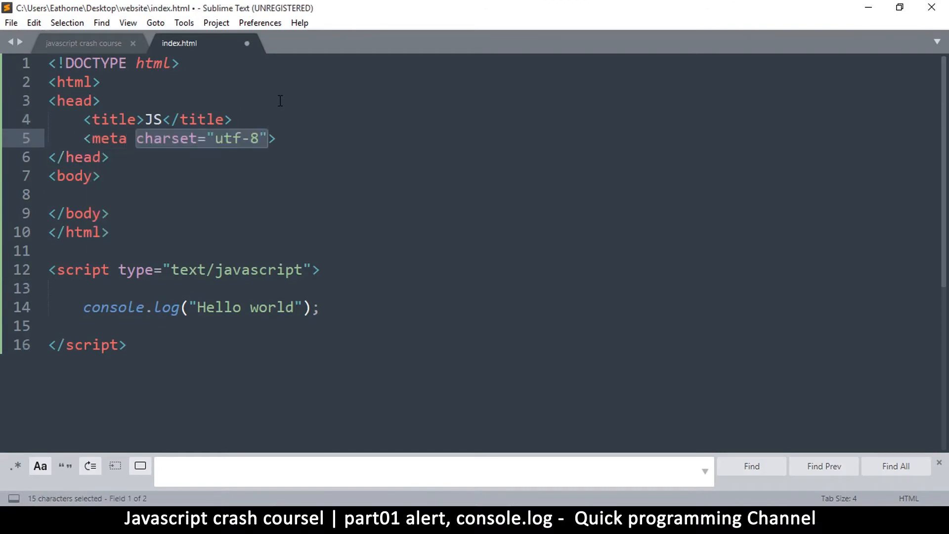
key("ctrl+s")
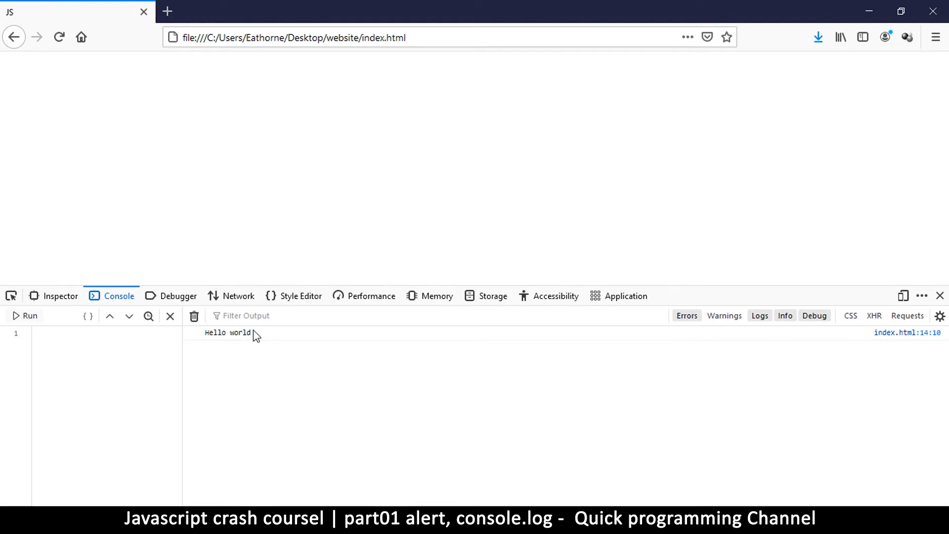
- Reload the page and check that the console lists only Hello world
double_click(227, 332)
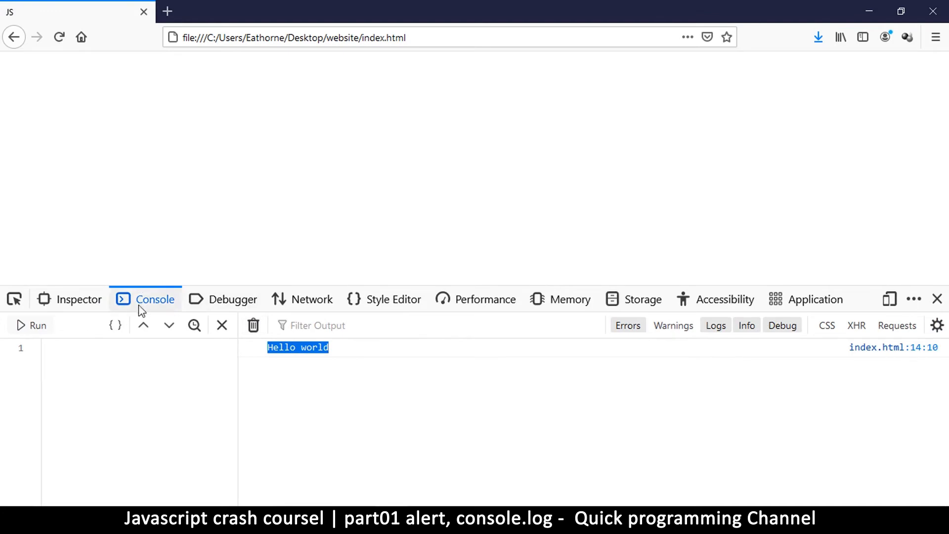
mouse_move(221, 326)
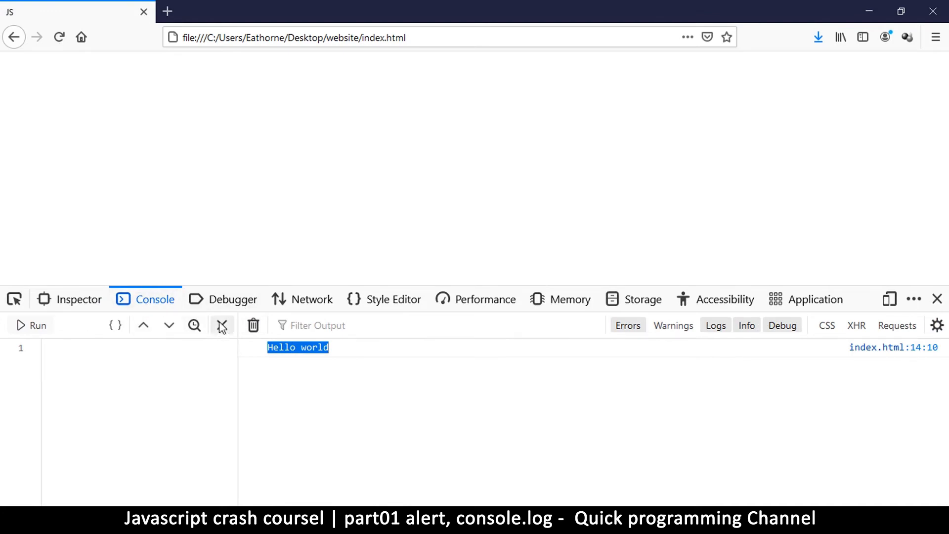
left_click(222, 326)
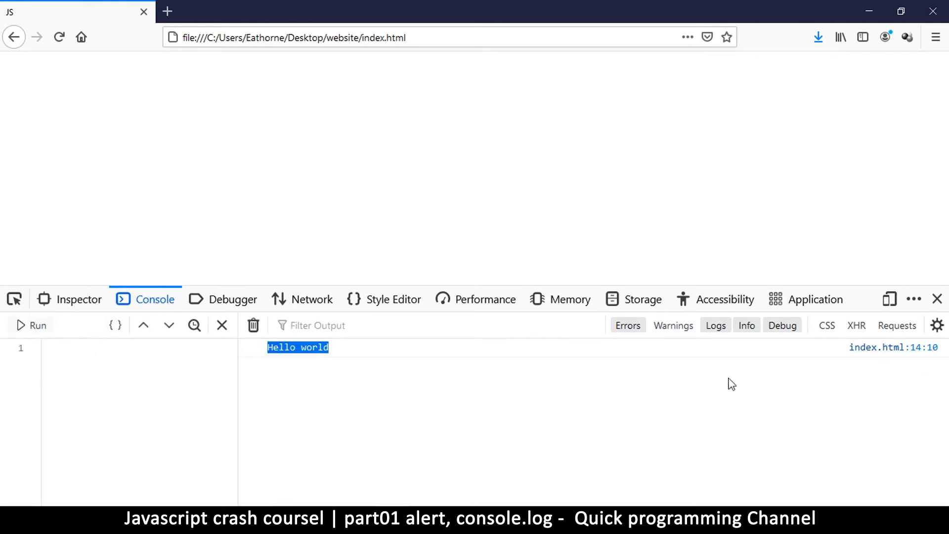
mouse_move(263, 349)
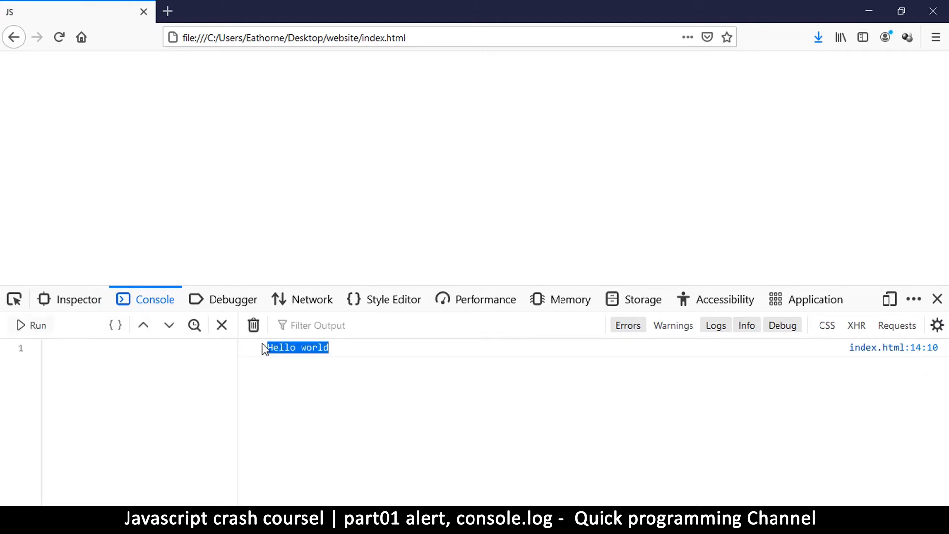
left_click(276, 375)
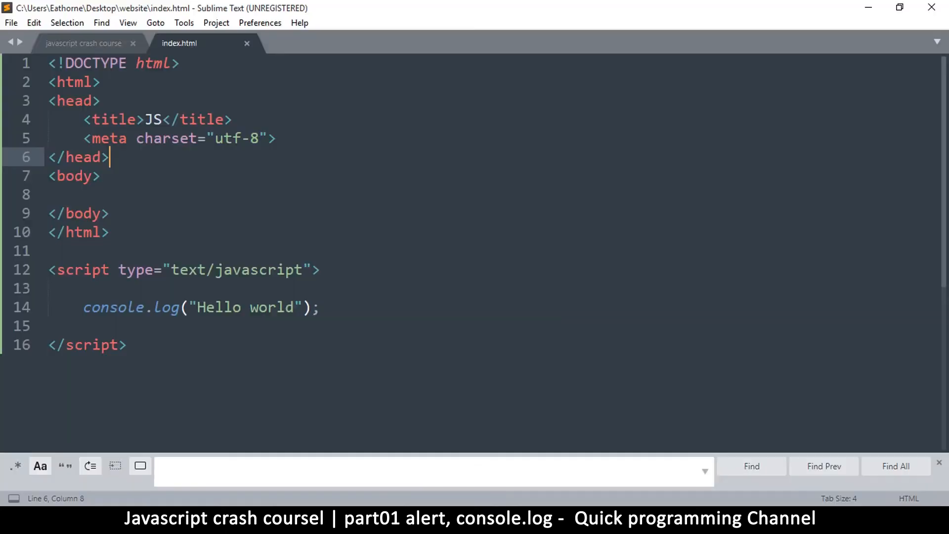
double_click(271, 308)
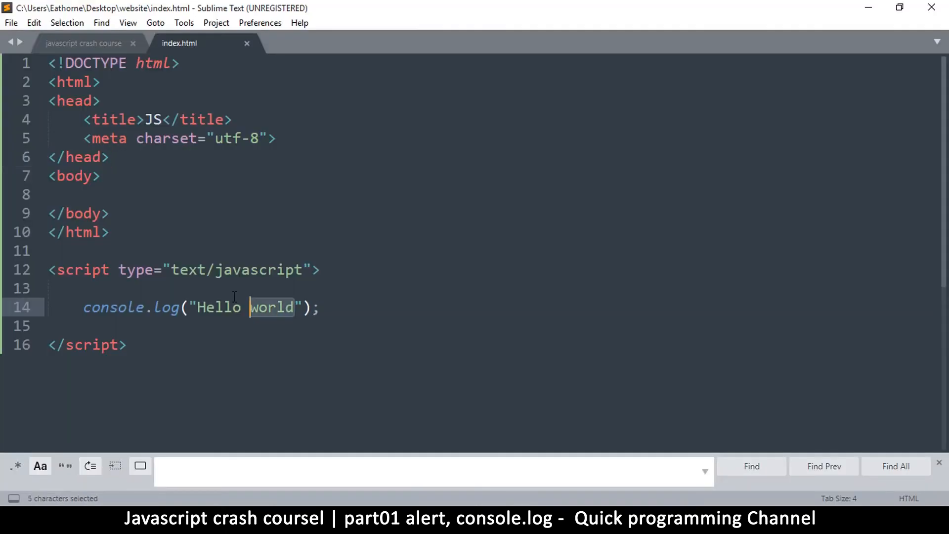
double_click(218, 307)
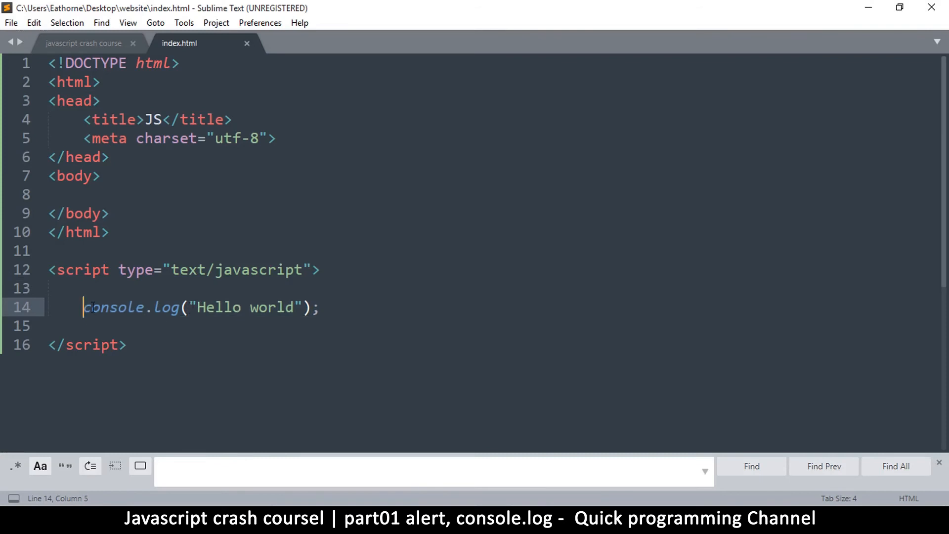
double_click(115, 307)
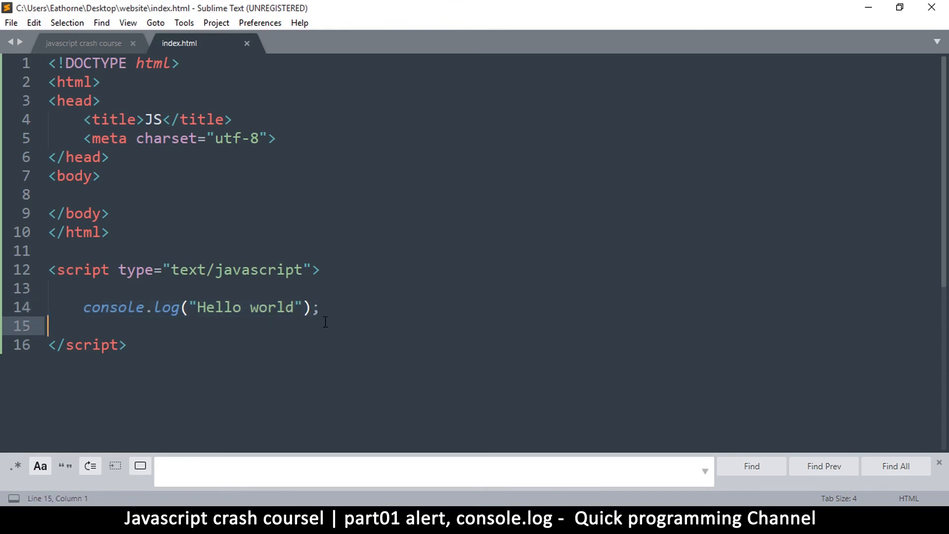
key("ctrl+s")
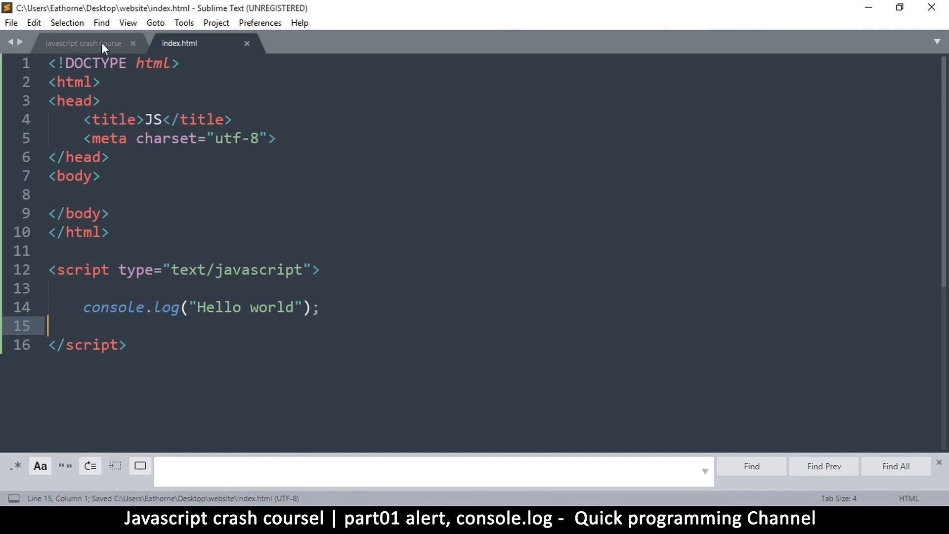